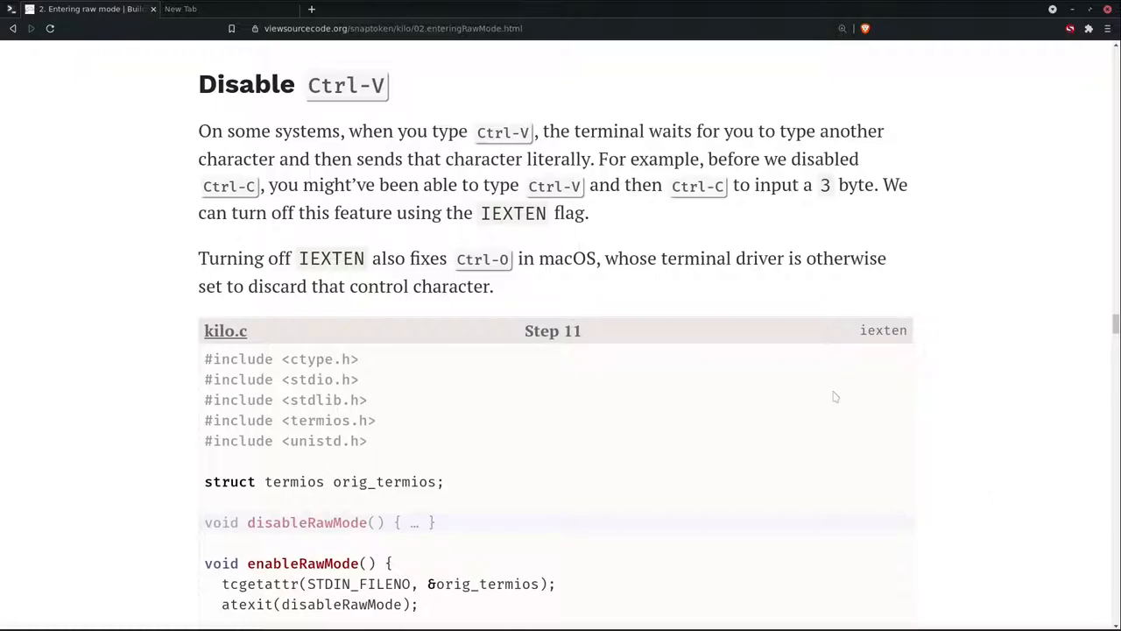
# Scroll the tutorial section and select a line of its text
pyautogui.scroll(-3)
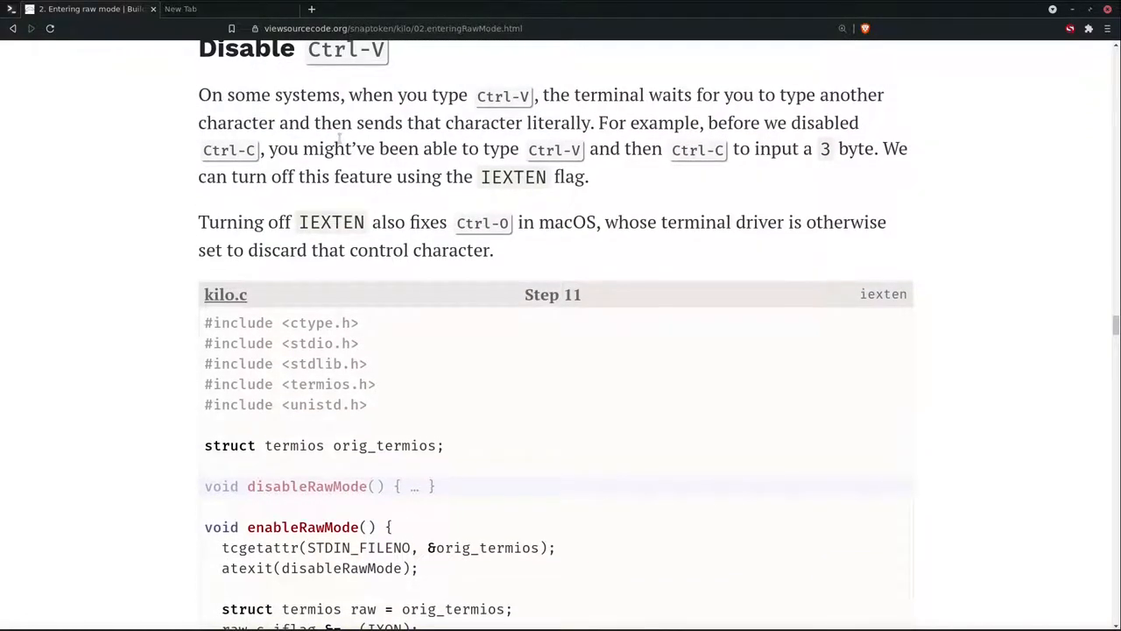
pyautogui.scroll(3)
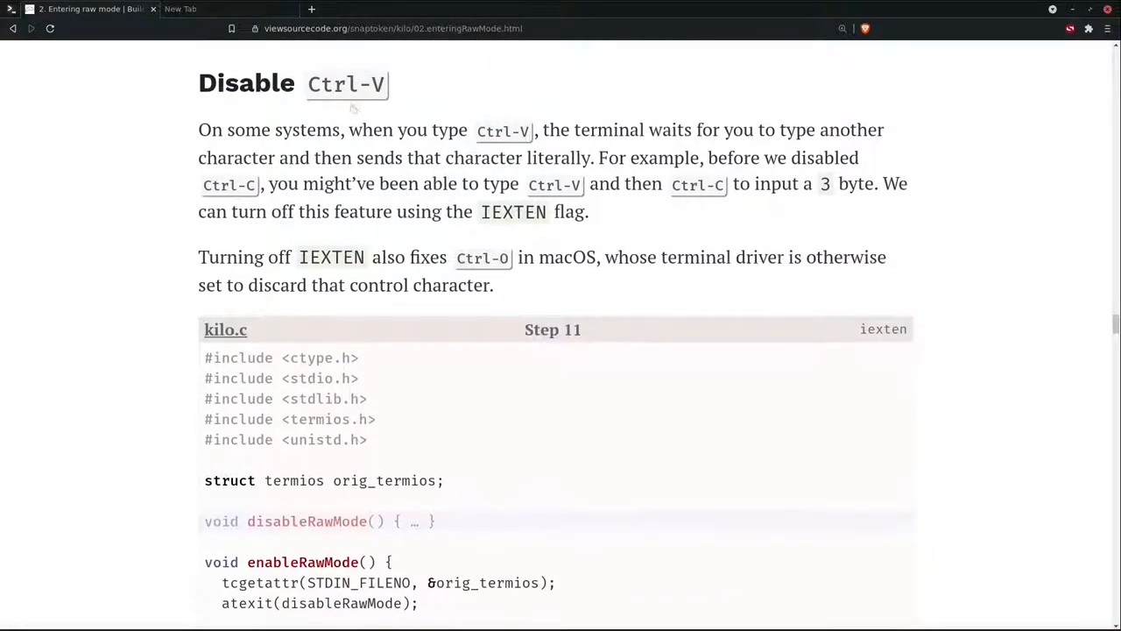
pyautogui.moveTo(395, 85)
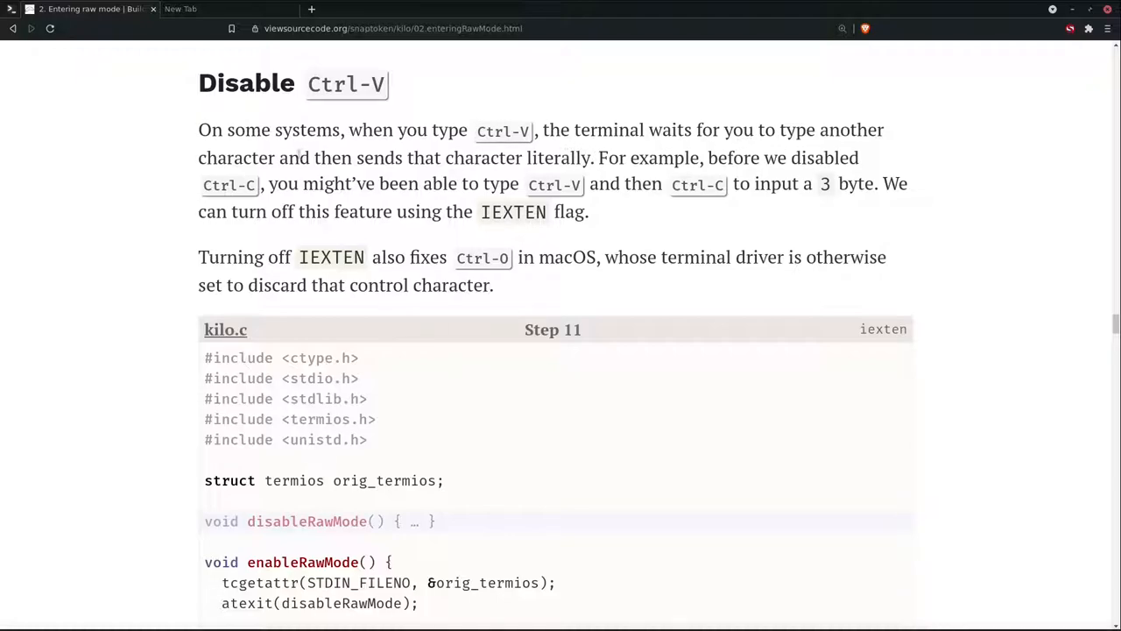
pyautogui.moveTo(413, 158); pyautogui.dragTo(593, 158)
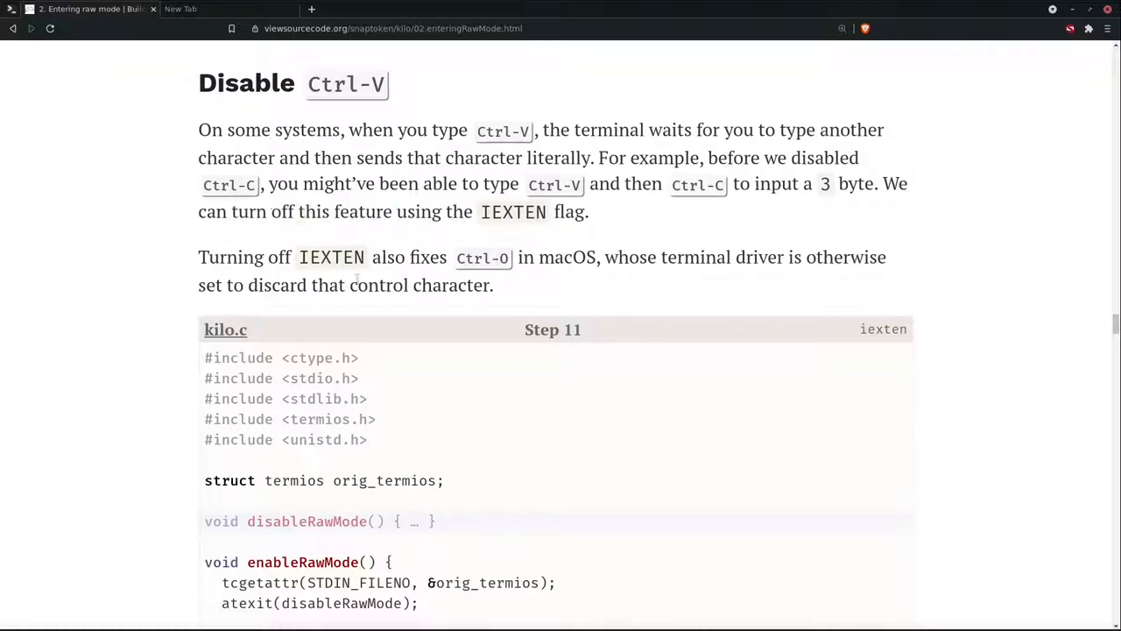
# Build and run kilo, confirming Ctrl-V prints 22 alongside byte codes 1, 2, 3
pyautogui.press('alt+Tab')
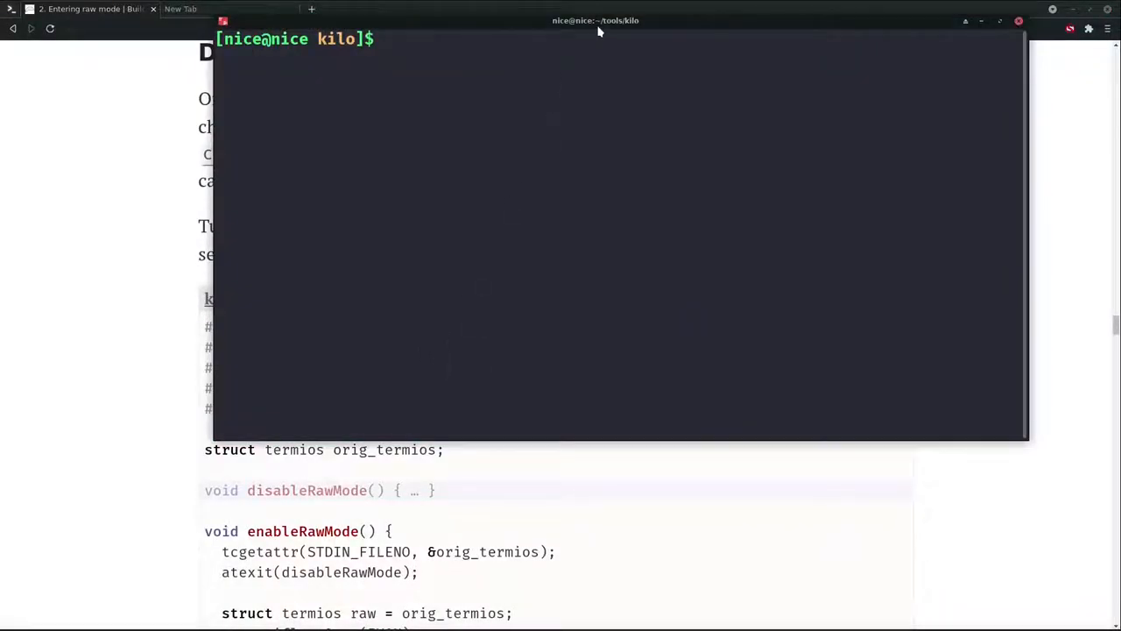
pyautogui.write('make')
pyautogui.write('./')
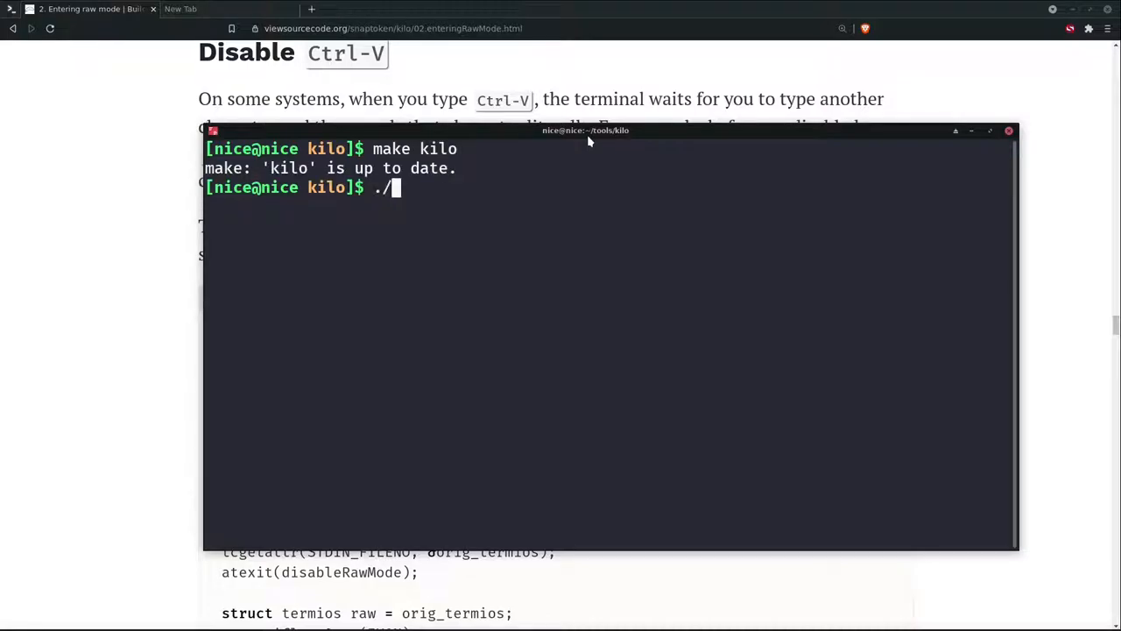
pyautogui.write('kilo')
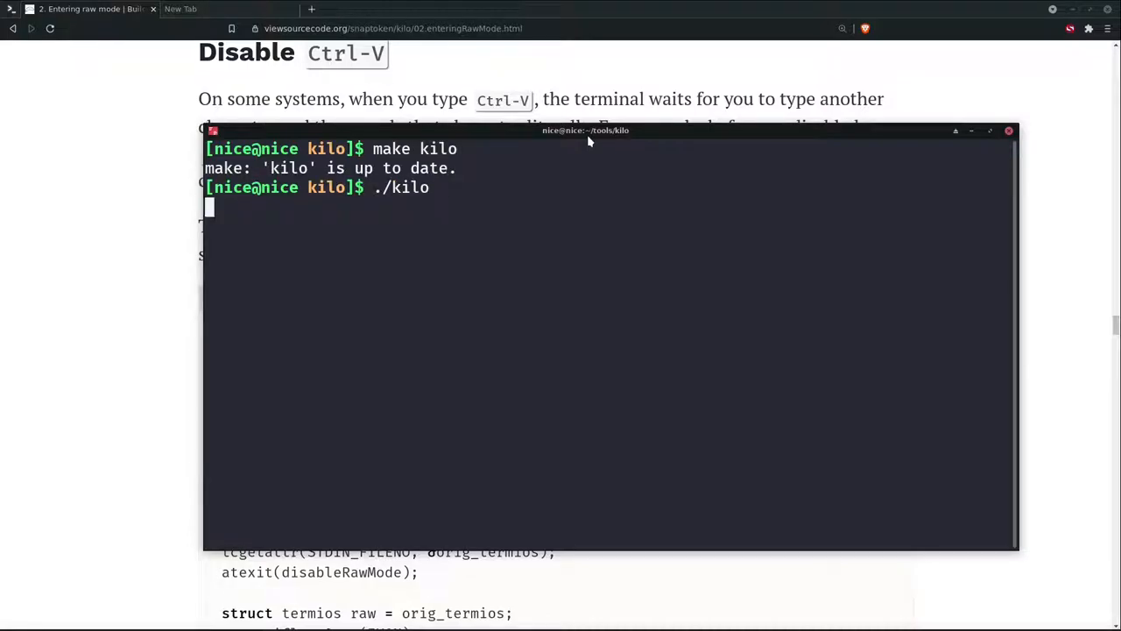
pyautogui.write('1')
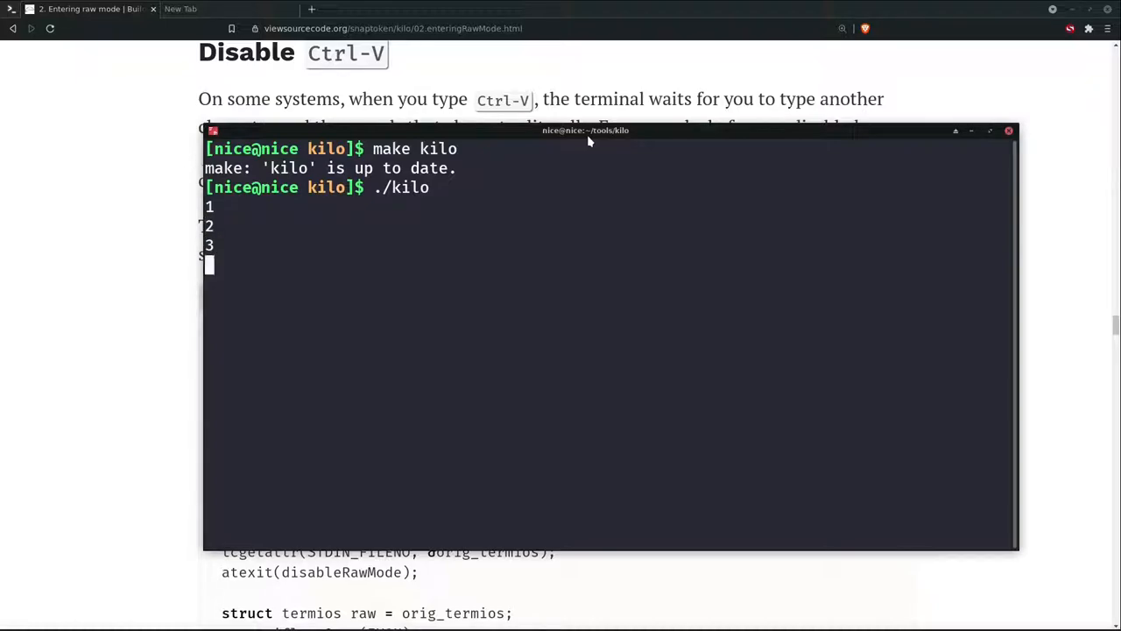
pyautogui.write('22')
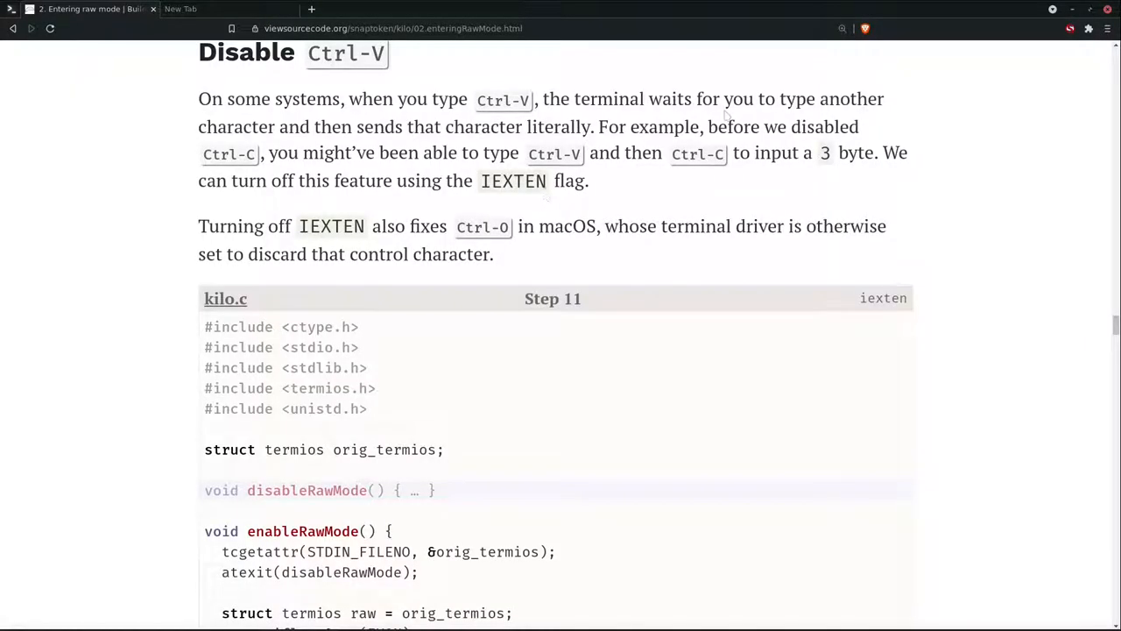
pyautogui.moveTo(698, 263)
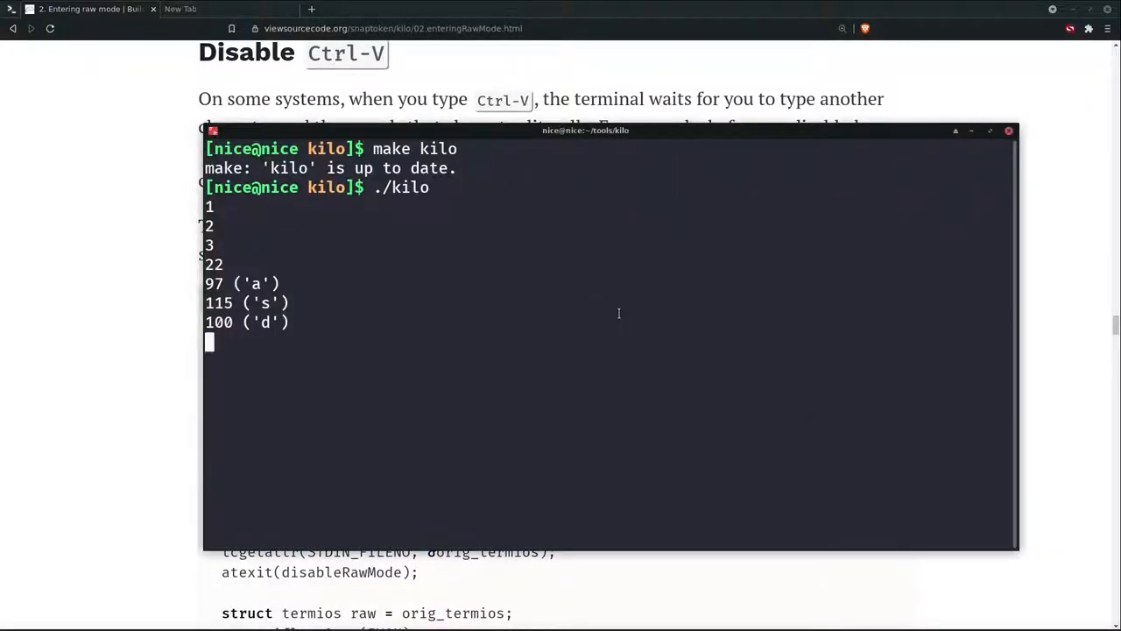
pyautogui.write('clear')
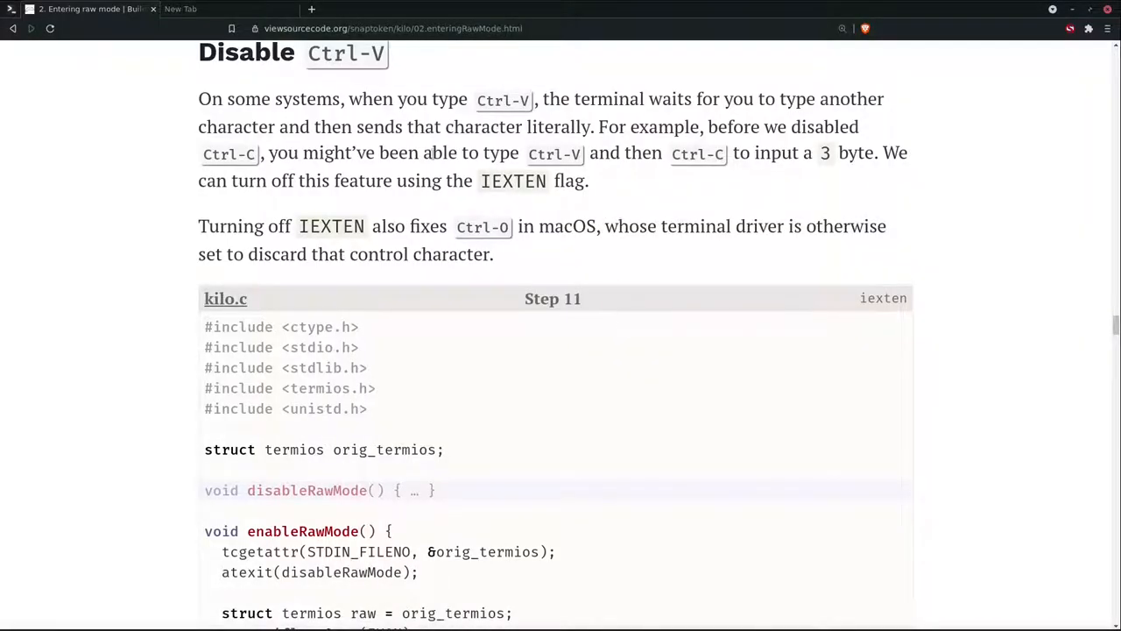
# Insert IEXTEN | into the c_lflag mask of enableRawMode in kilo.c, then rebuild kilo
pyautogui.scroll(-3)
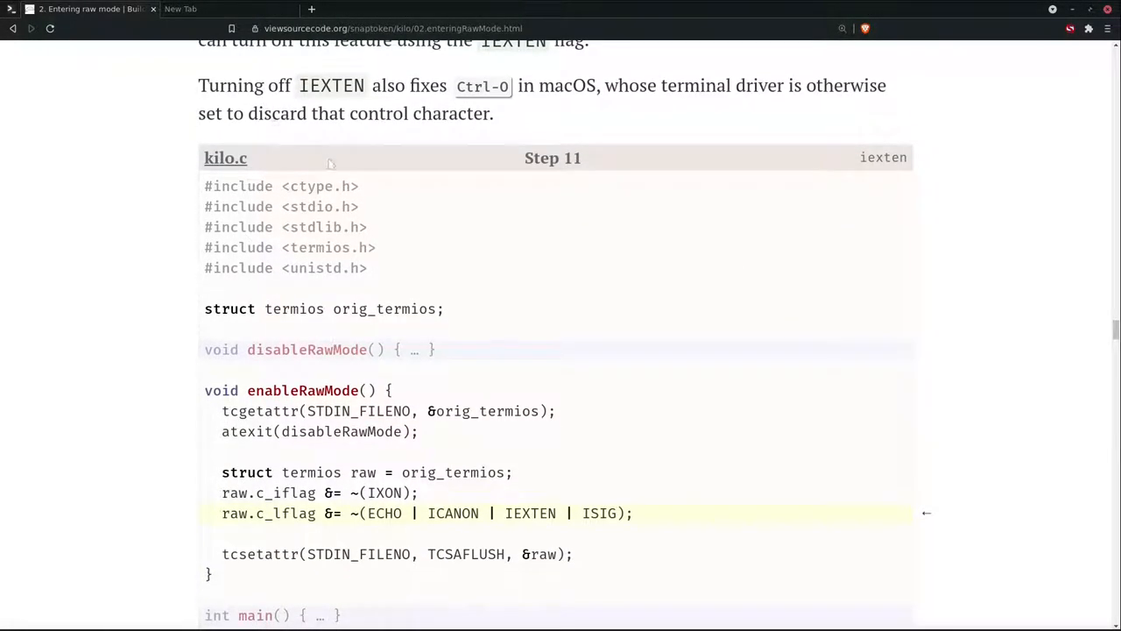
pyautogui.scroll(-3)
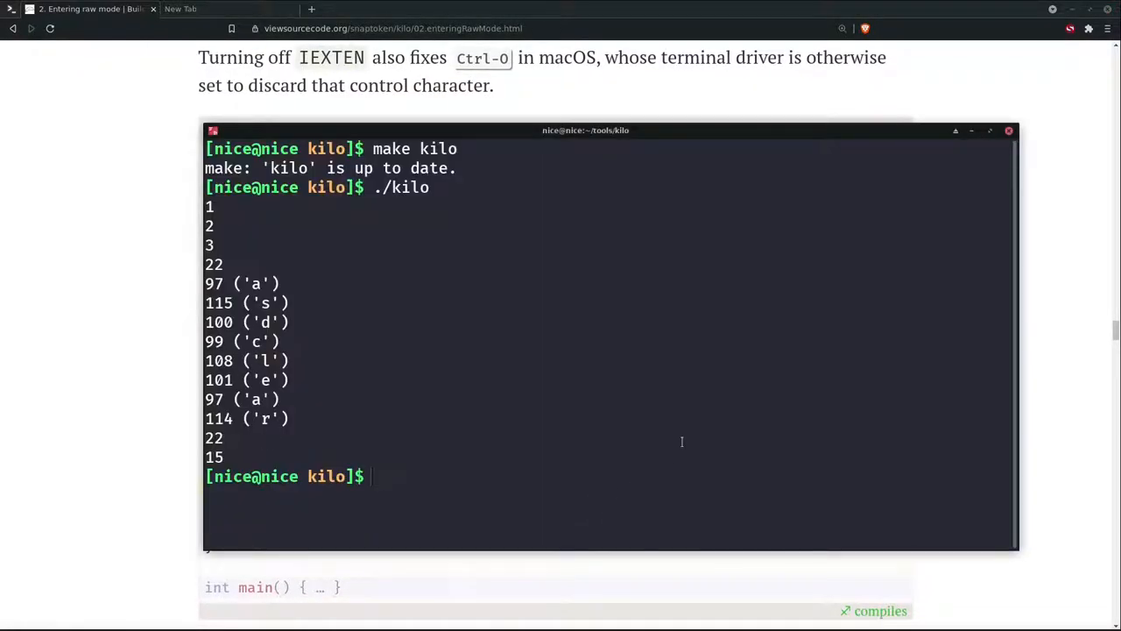
pyautogui.write('vim kilo.c')
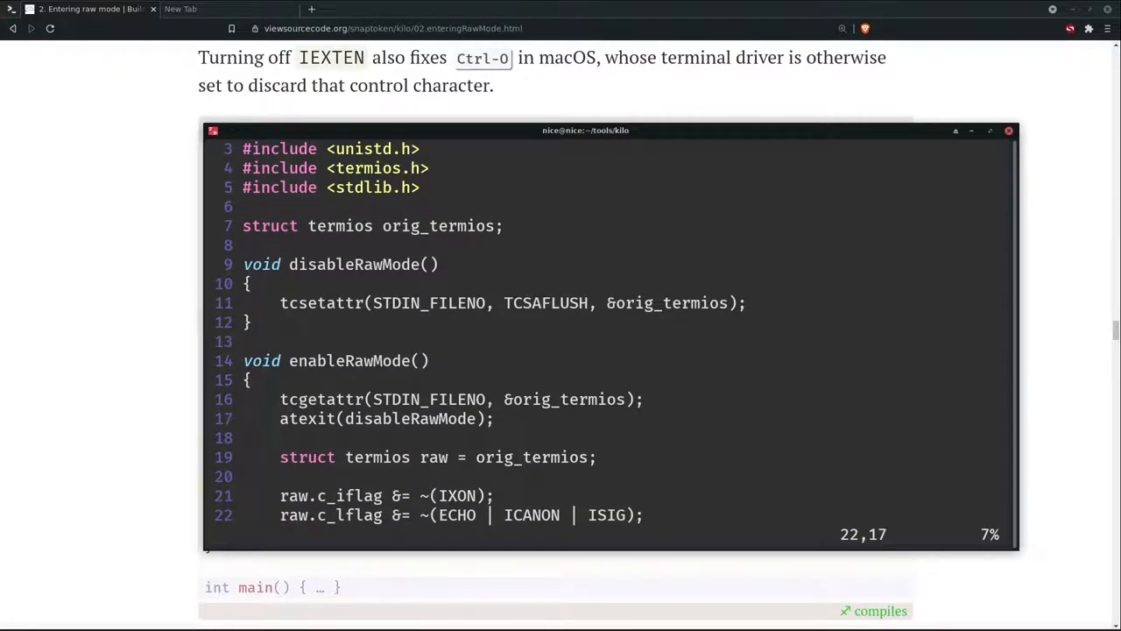
pyautogui.press('i')
pyautogui.write(' | ')
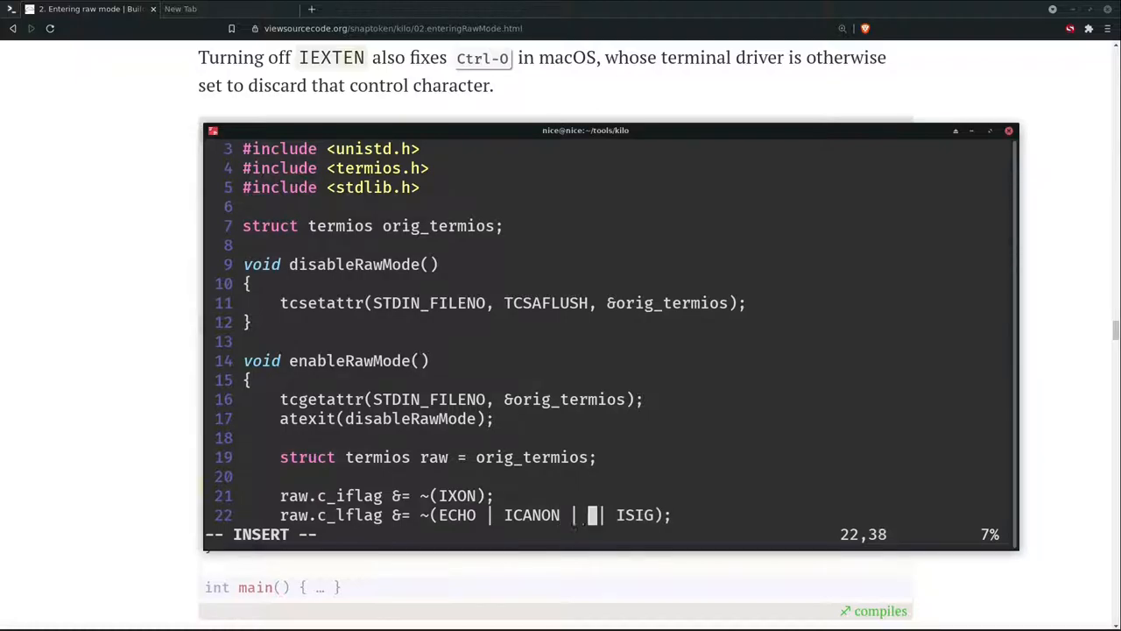
pyautogui.write('EXTEN')
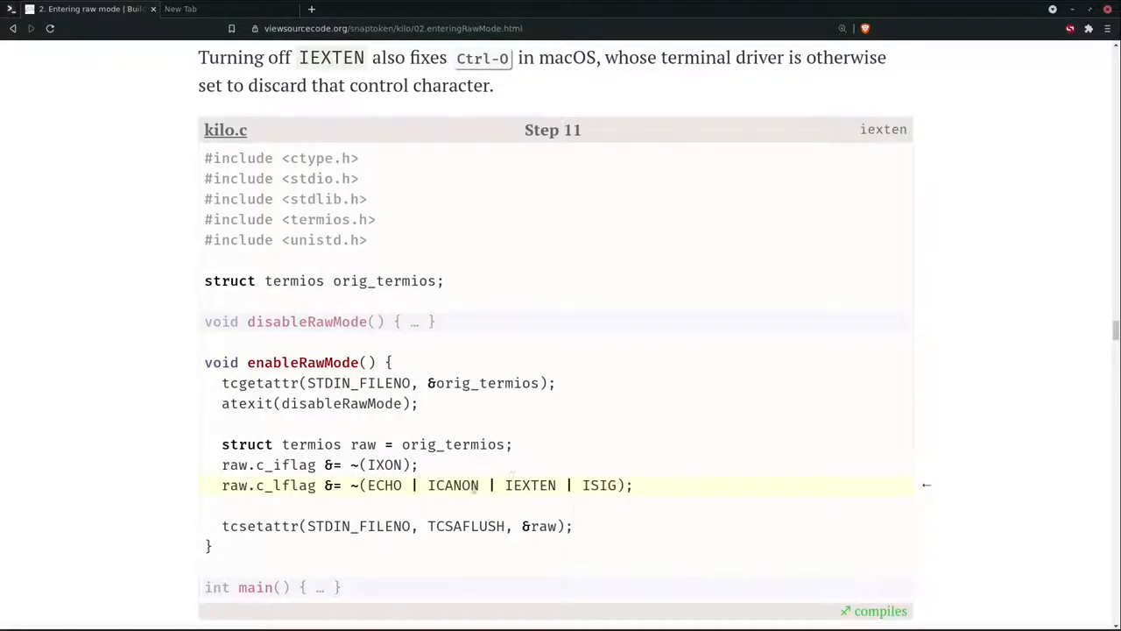
pyautogui.scroll(-3)
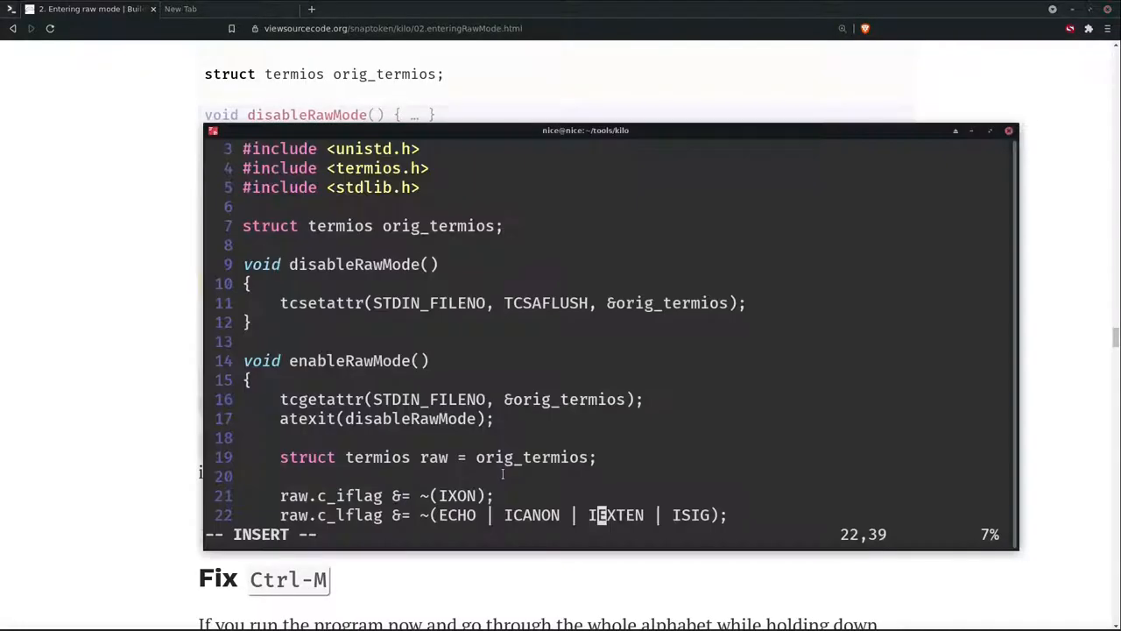
pyautogui.press('Escape')
pyautogui.write('./kilo')
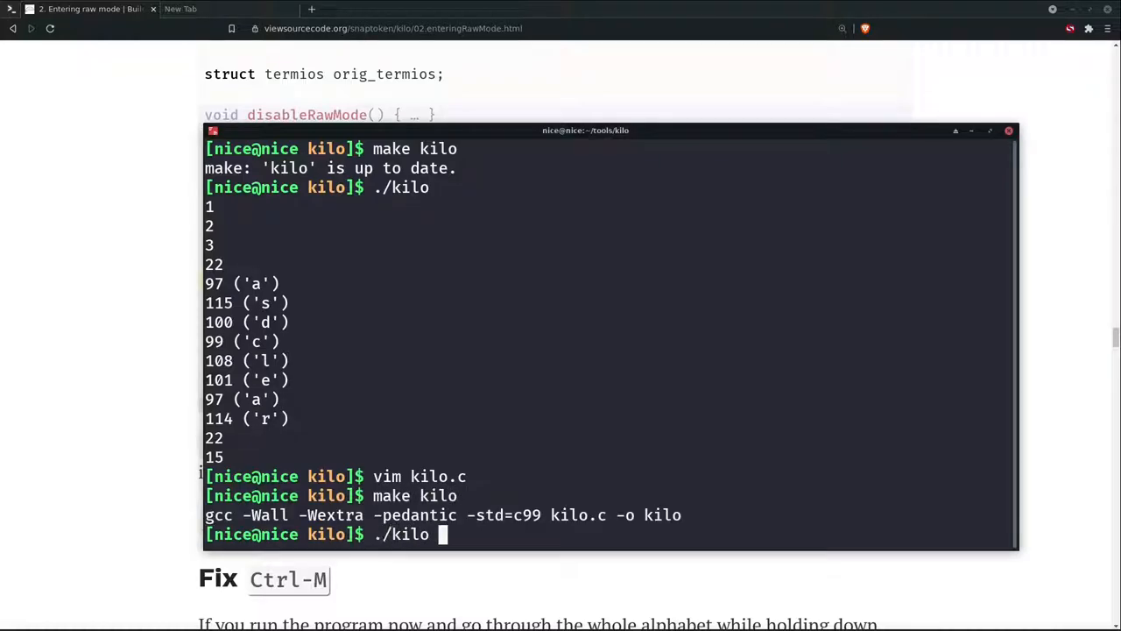
# Scroll the tutorial down toward the Fix Ctrl-M heading
pyautogui.scroll(-3)
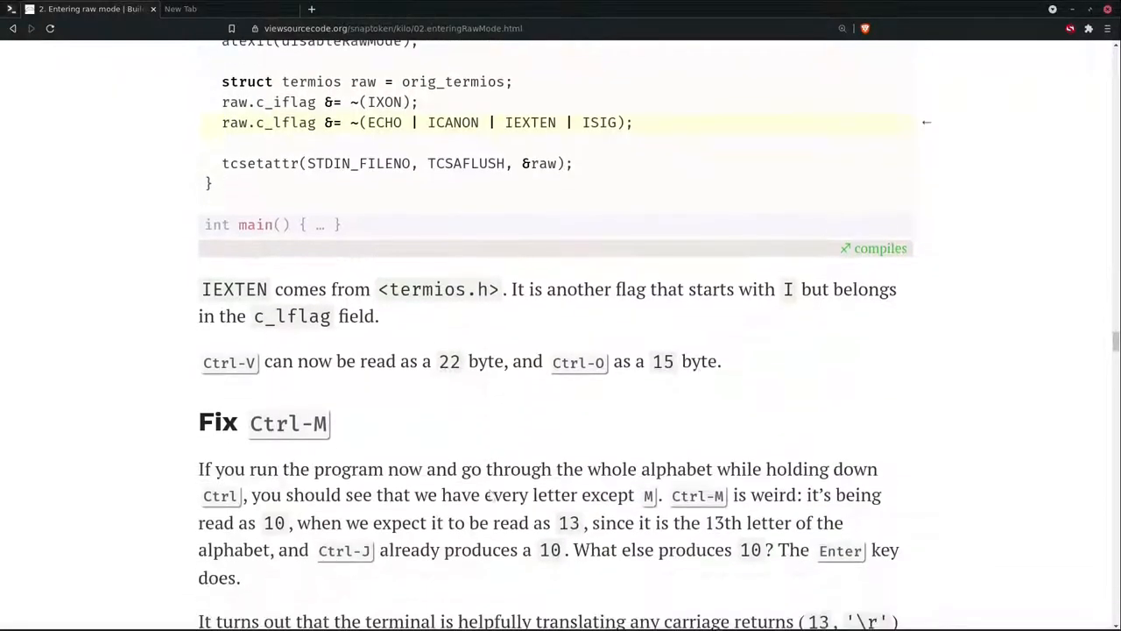
pyautogui.scroll(-3)
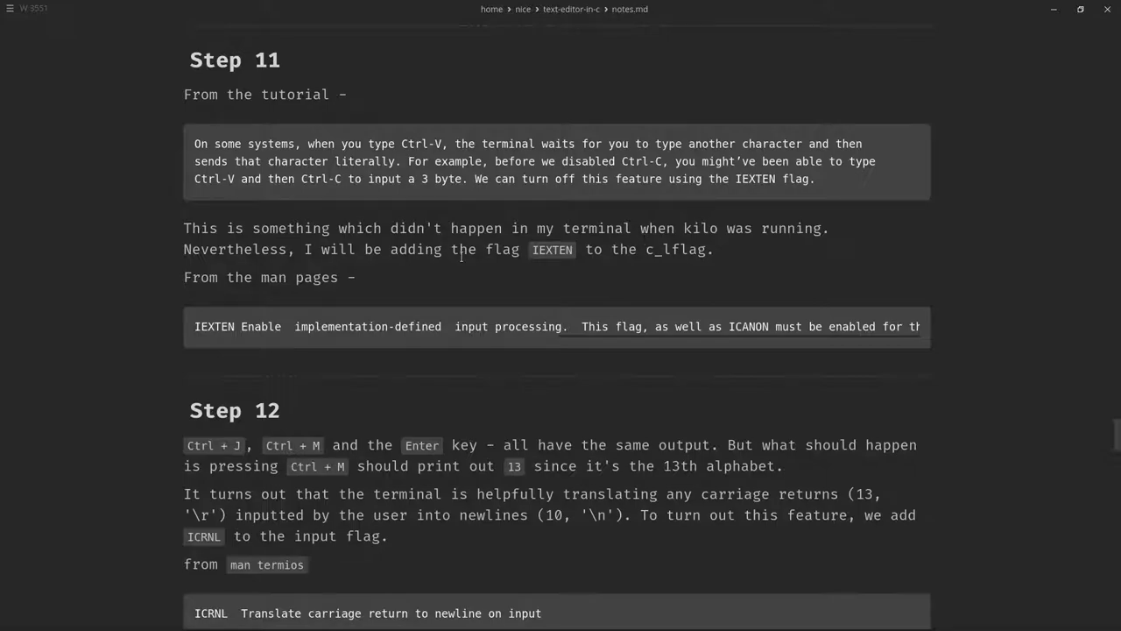
pyautogui.moveTo(328, 339)
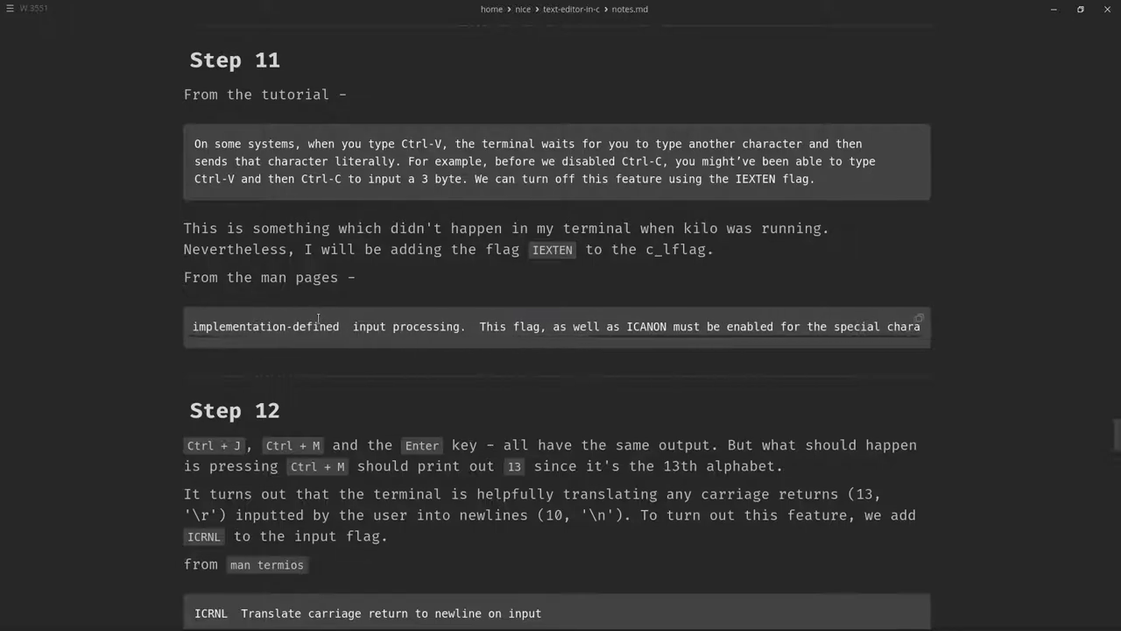
# Scroll the man-page code block in the Step 11 and 12 notes sideways
pyautogui.hscroll(3)
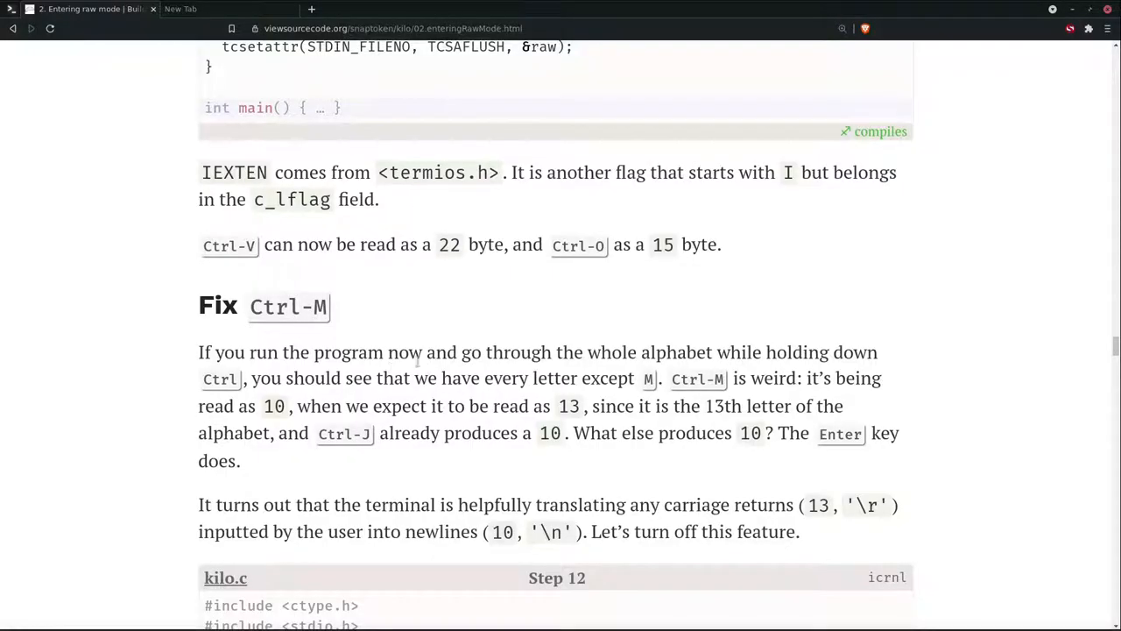
# Scroll to the Fix Ctrl-M explanation and select a passage of it
pyautogui.scroll(-3)
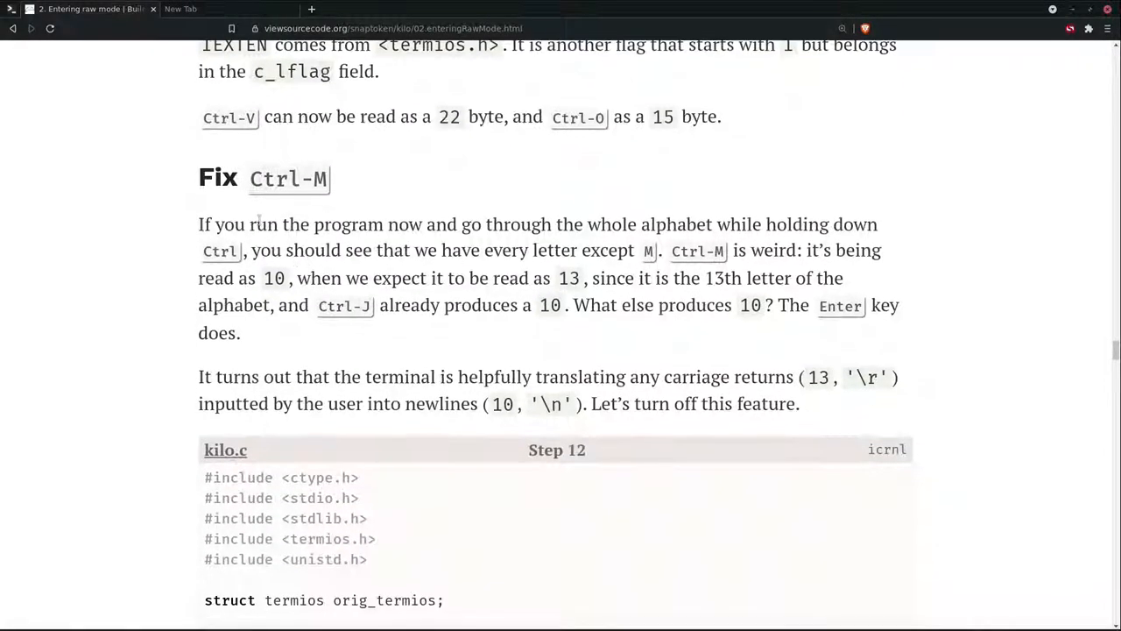
pyautogui.scroll(-3)
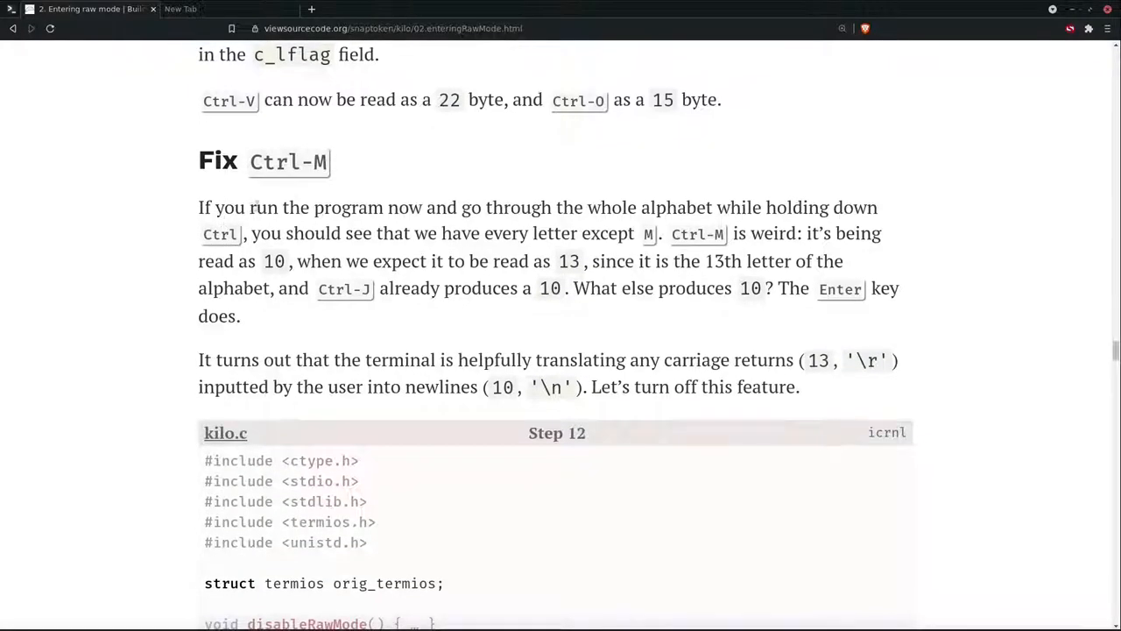
pyautogui.moveTo(255, 207); pyautogui.dragTo(470, 204)
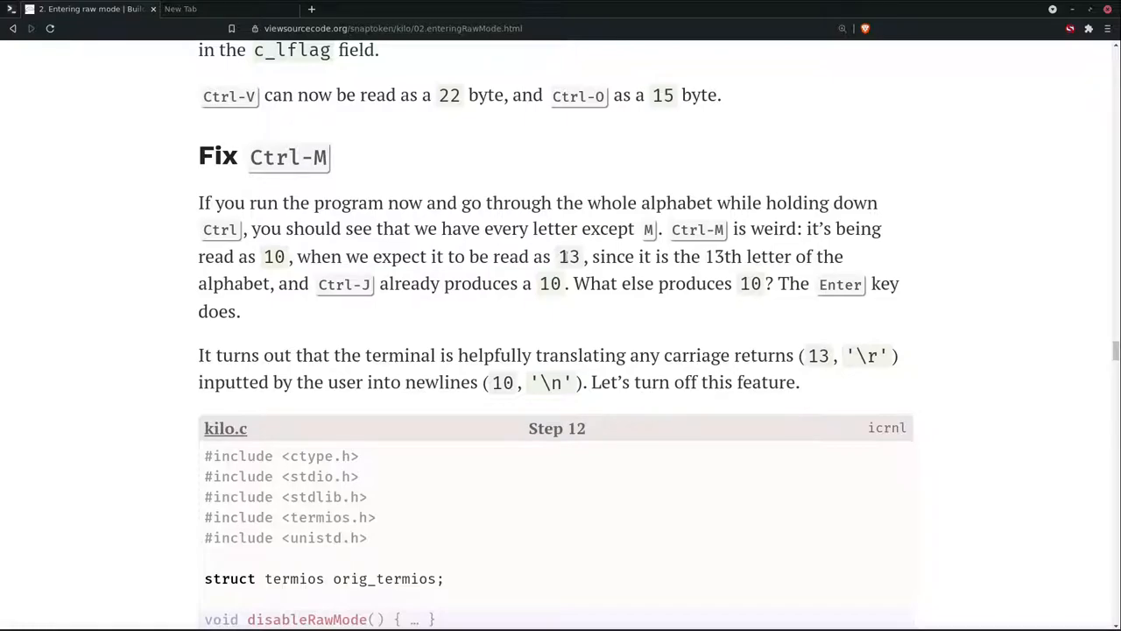
pyautogui.moveTo(330, 304)
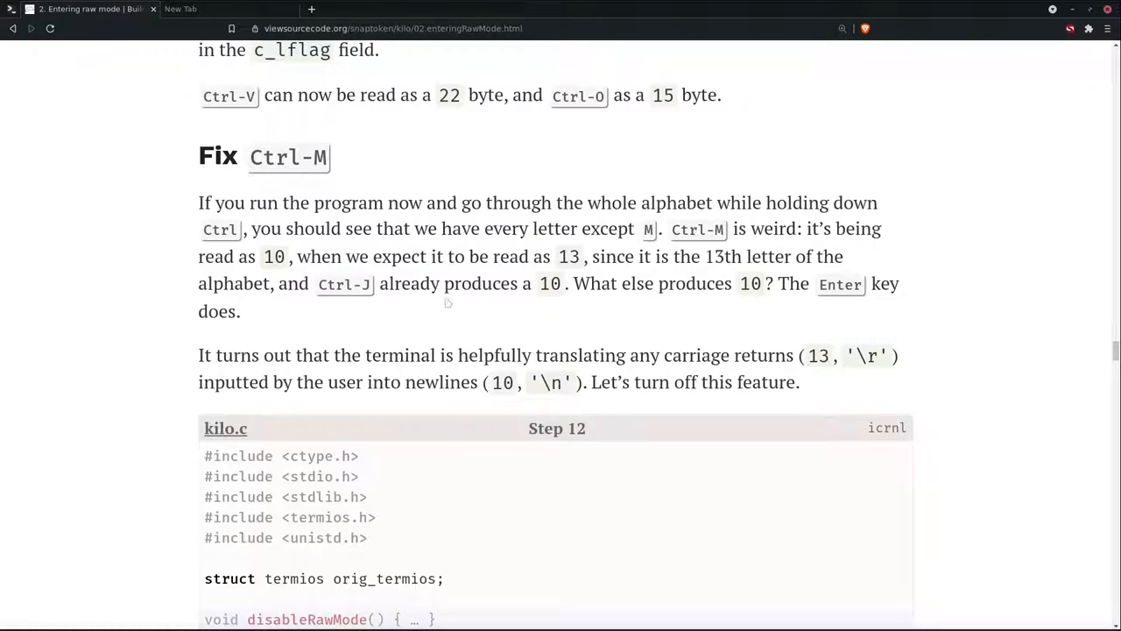
pyautogui.moveTo(624, 343)
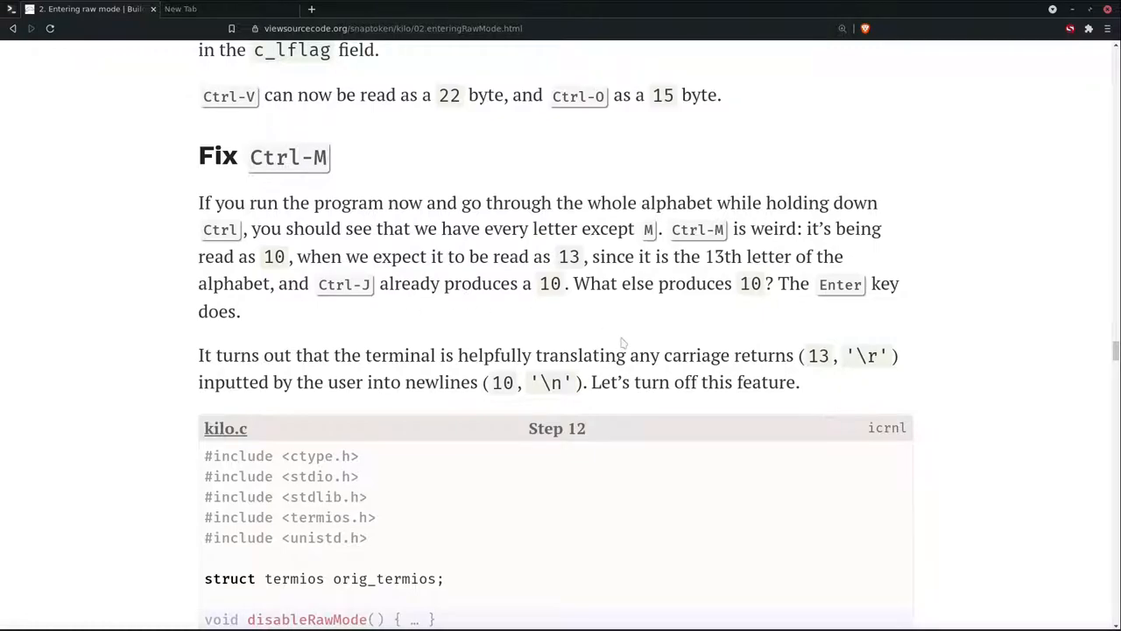
pyautogui.moveTo(623, 344)
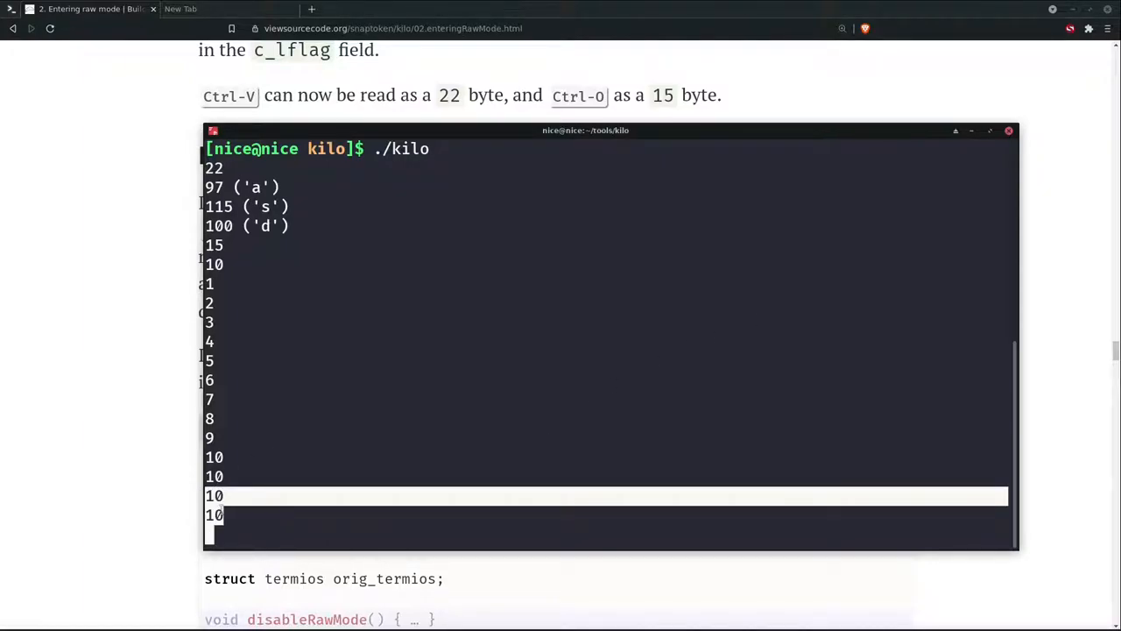
# Scroll to the Step 12 ICRNL | IXON listing, highlight '\n', and switch to notes.md
pyautogui.scroll(-3)
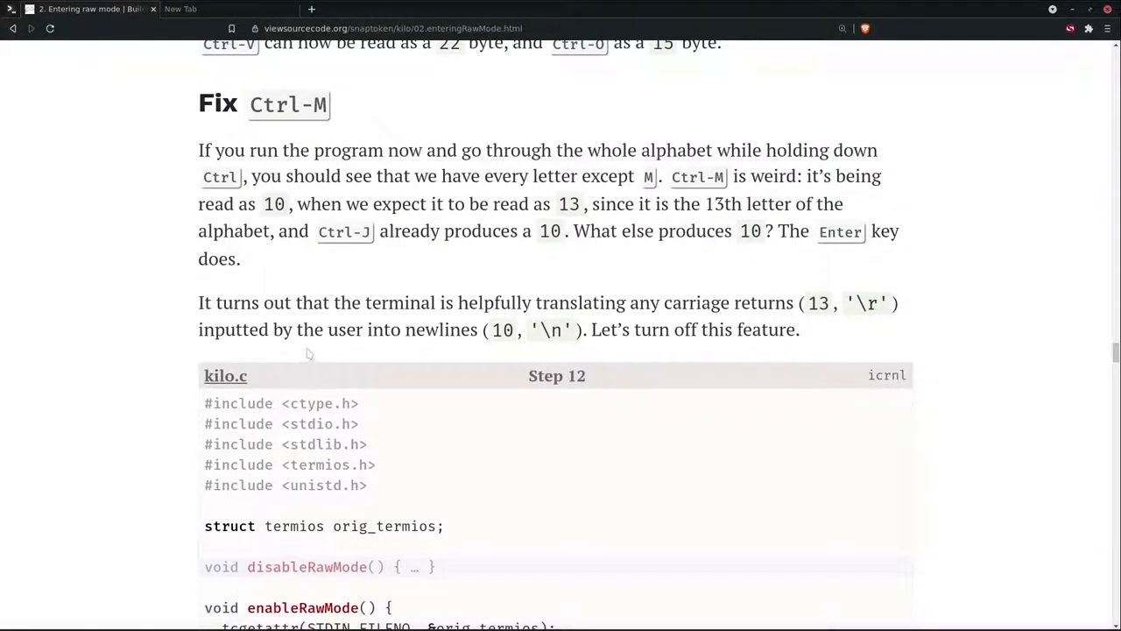
pyautogui.scroll(-3)
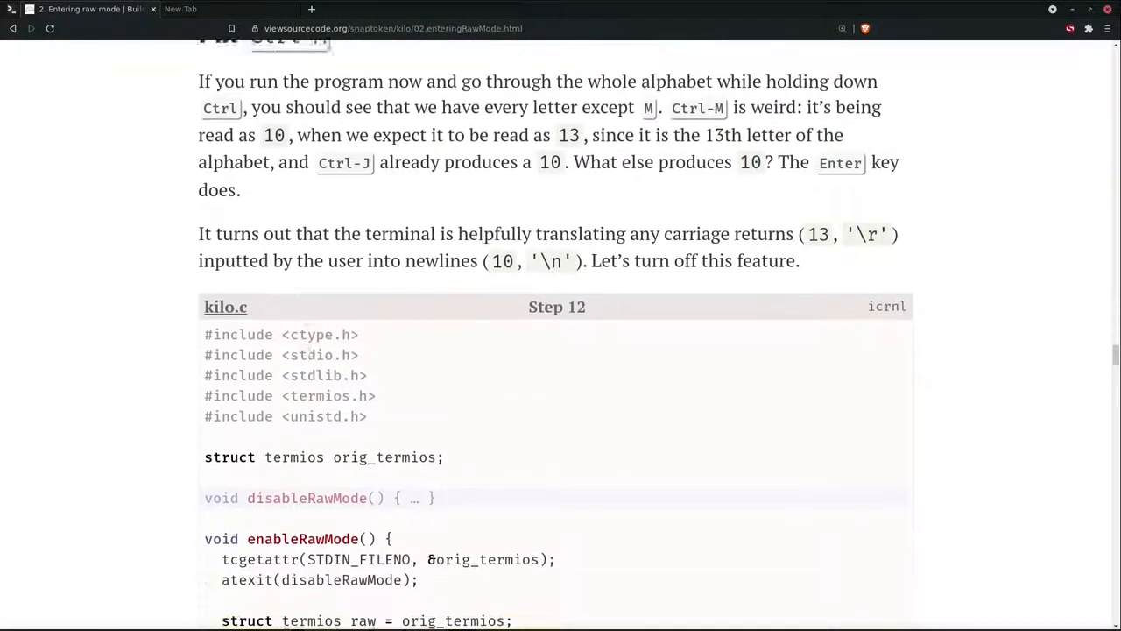
pyautogui.scroll(-3)
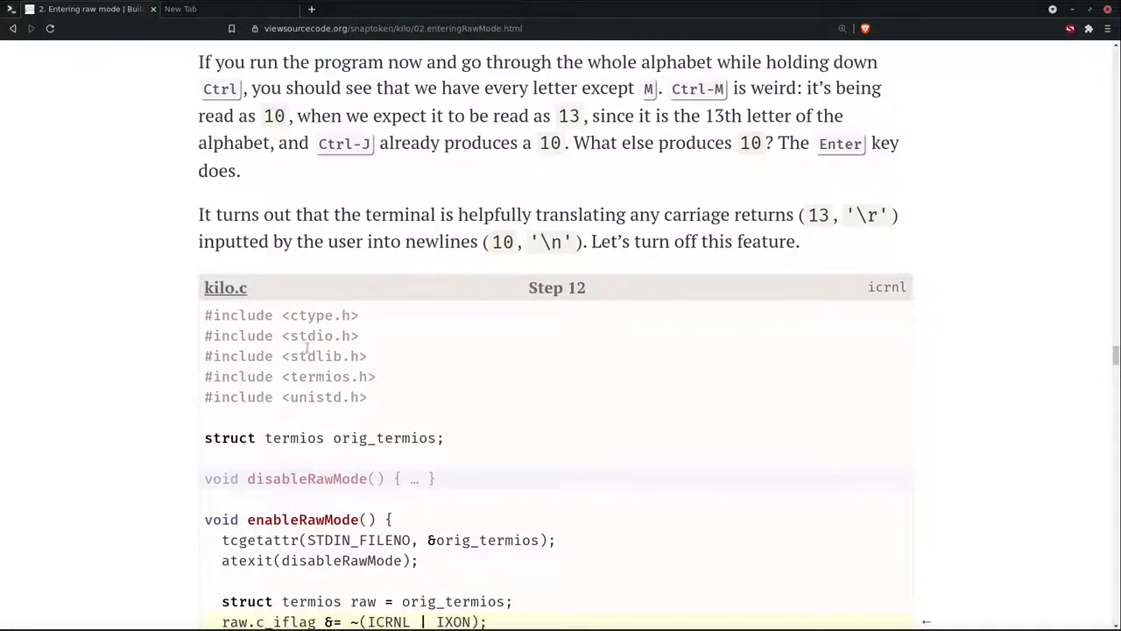
pyautogui.scroll(-3)
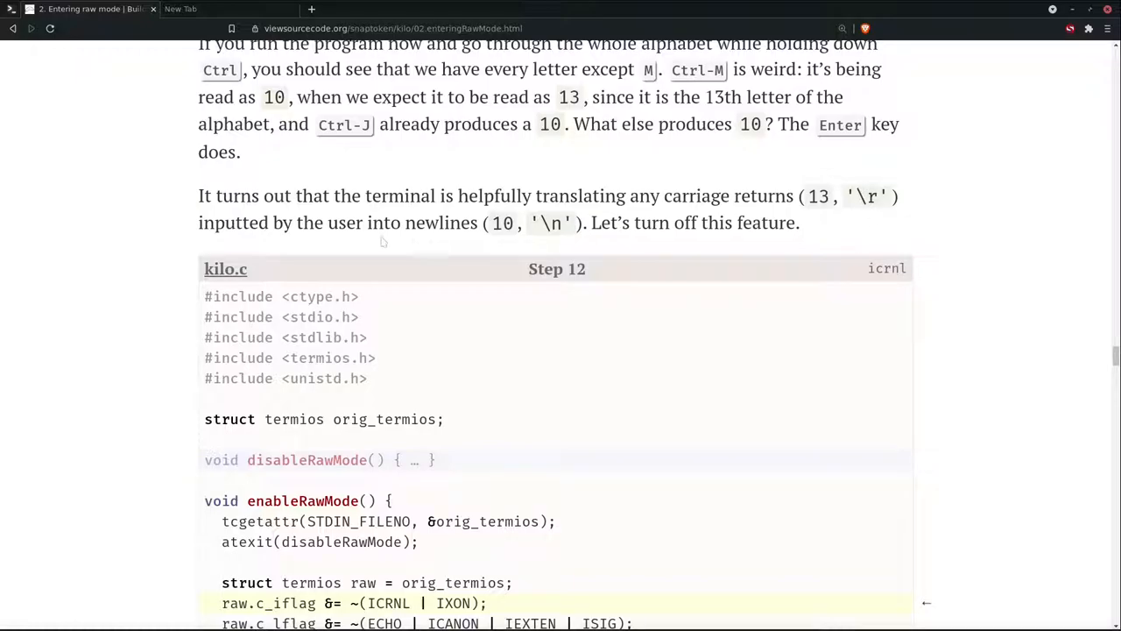
pyautogui.moveTo(495, 243)
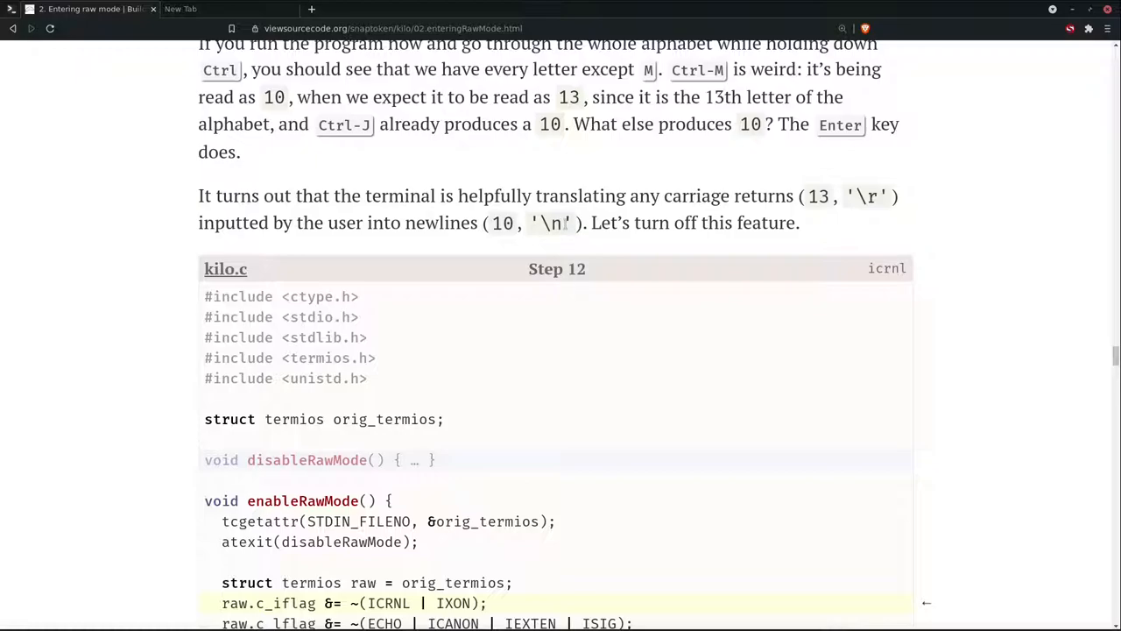
pyautogui.doubleClick(549, 223)
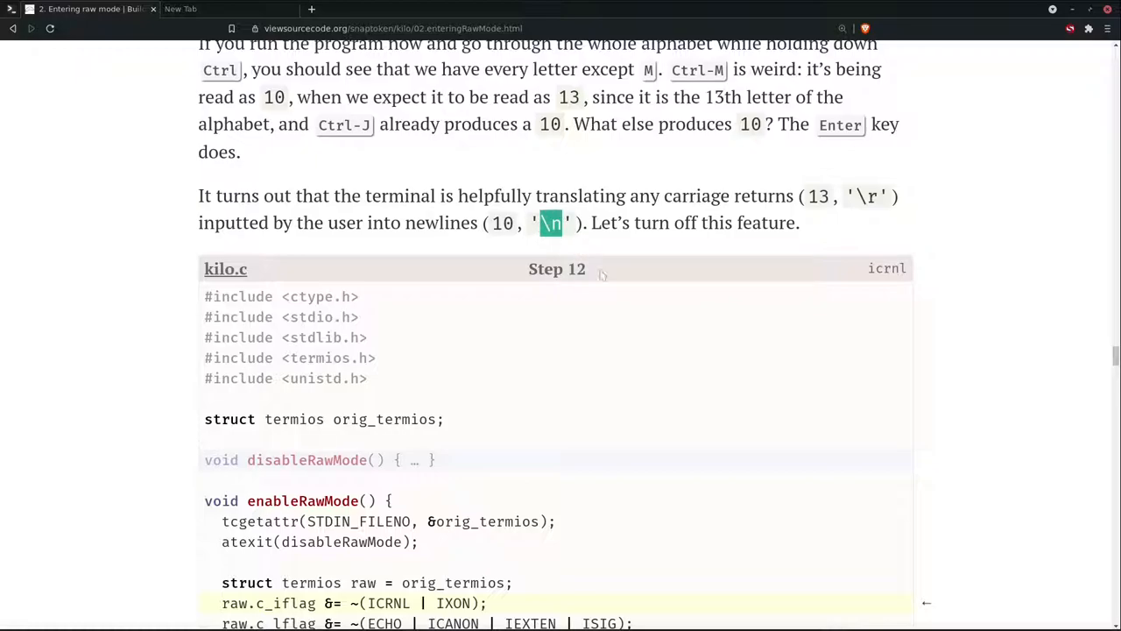
pyautogui.press('alt+tab')
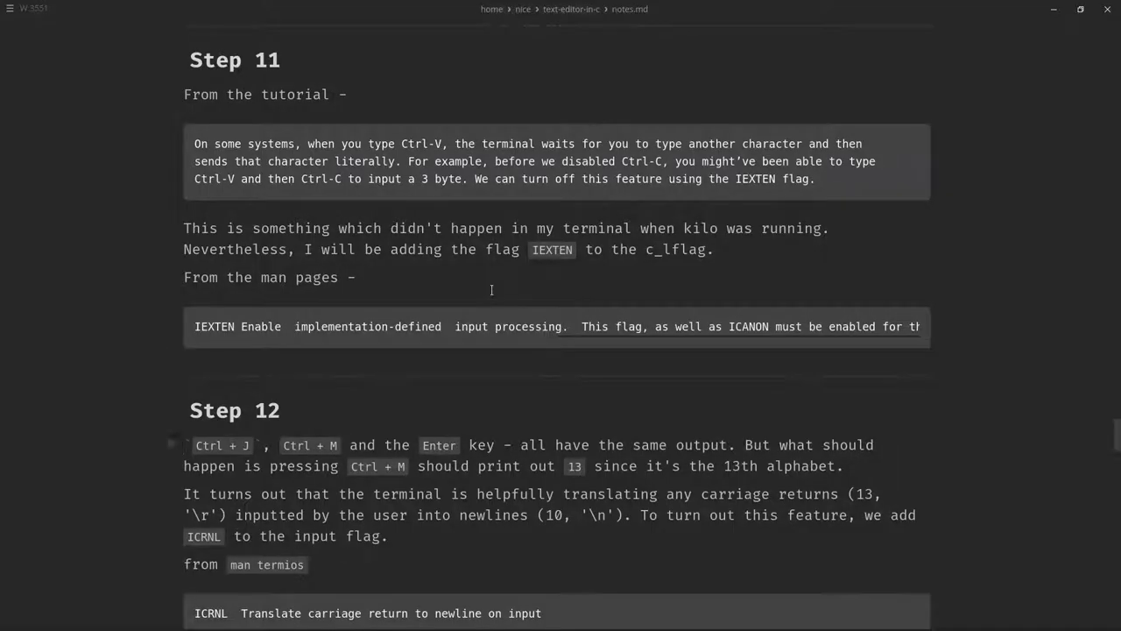
# Scroll notes.md to Step 12's closing ICRNL note, then return to Brave
pyautogui.scroll(-3)
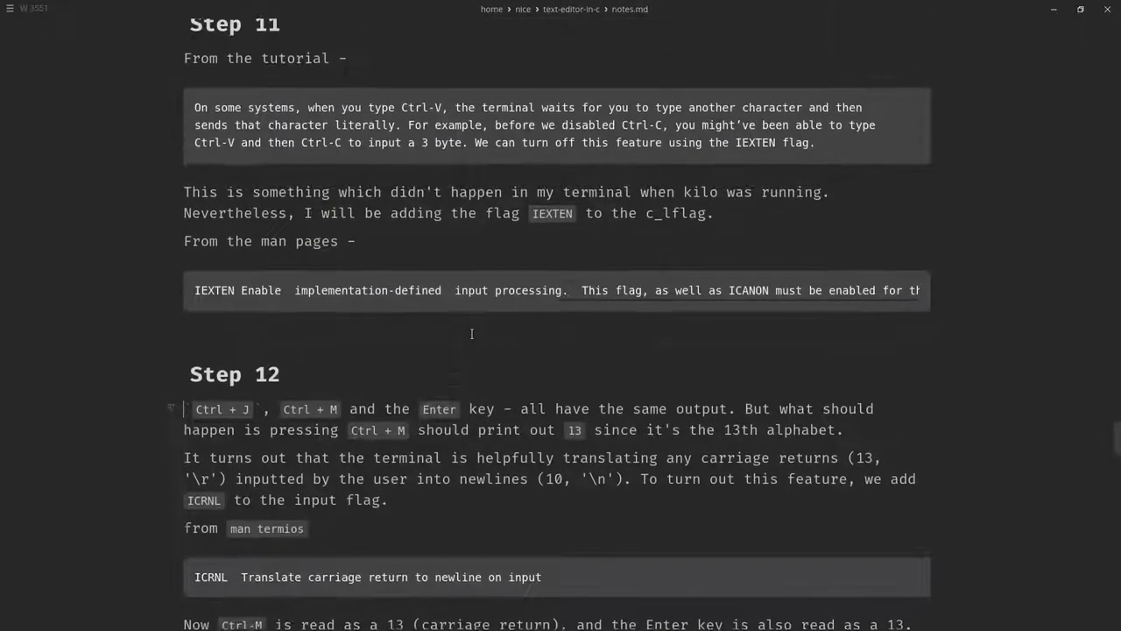
pyautogui.scroll(-3)
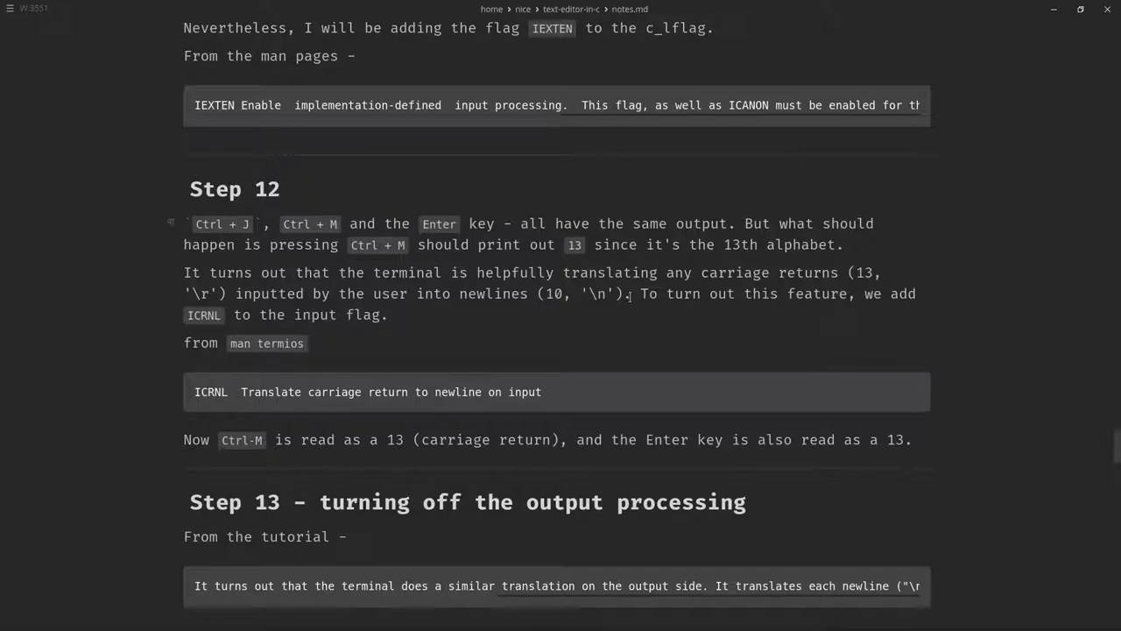
pyautogui.press('alt+Tab')
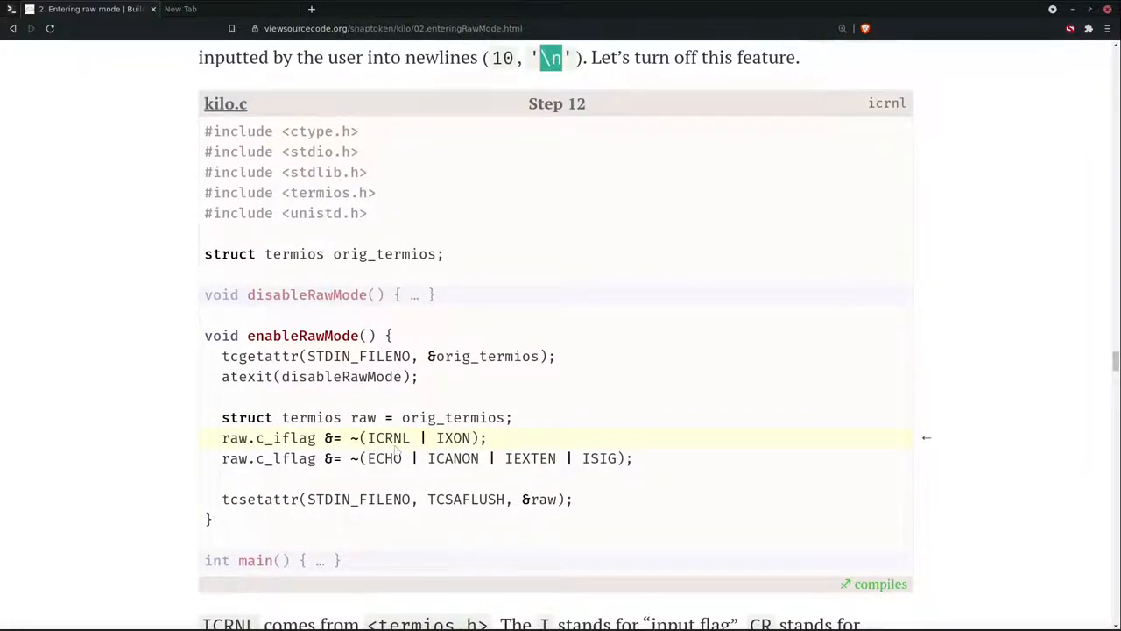
# Scroll the Step 12 enableRawMode listing down through ICRNL | IXON and tcsetattr
pyautogui.scroll(-3)
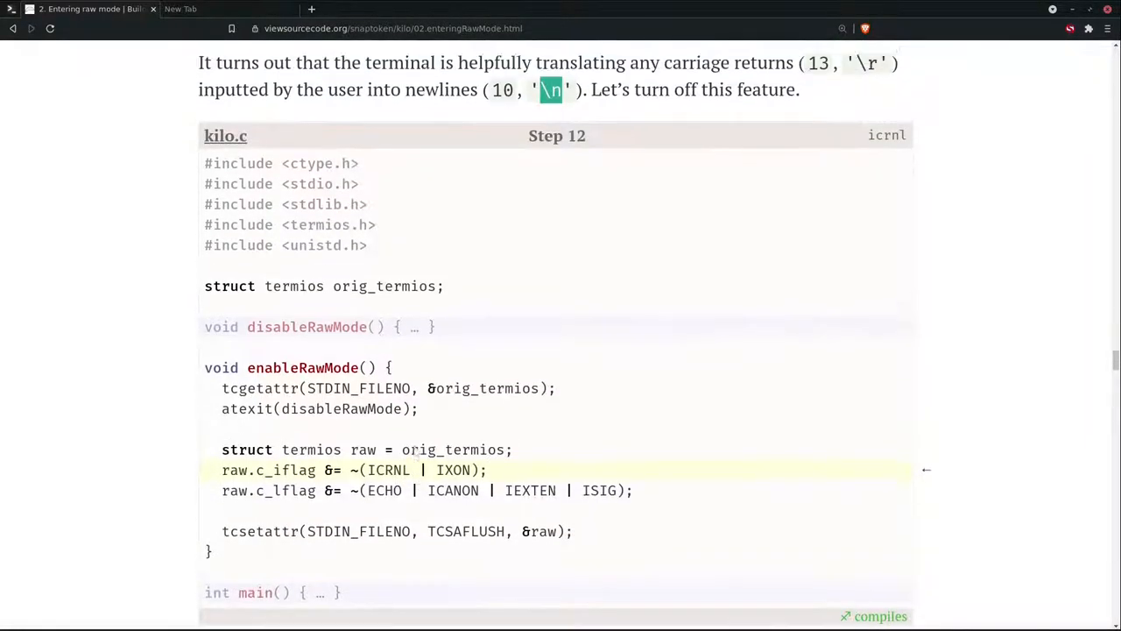
pyautogui.scroll(-3)
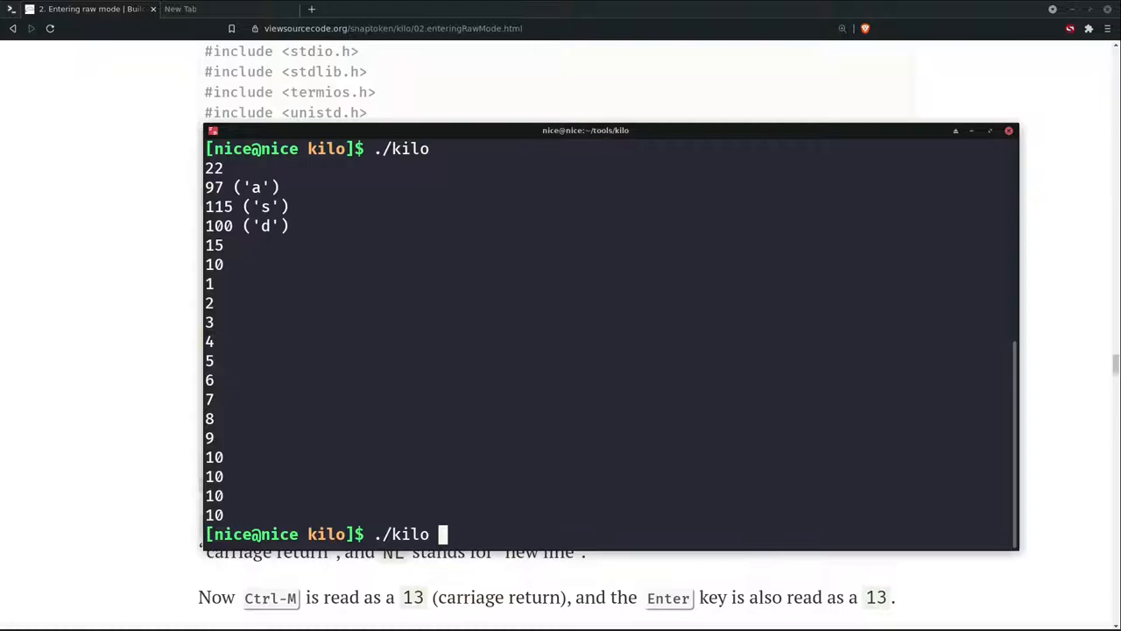
# Open kilo.c in vim and type ICRNL | before IXON in the raw.c_iflag line
pyautogui.write('vim kilo.c')
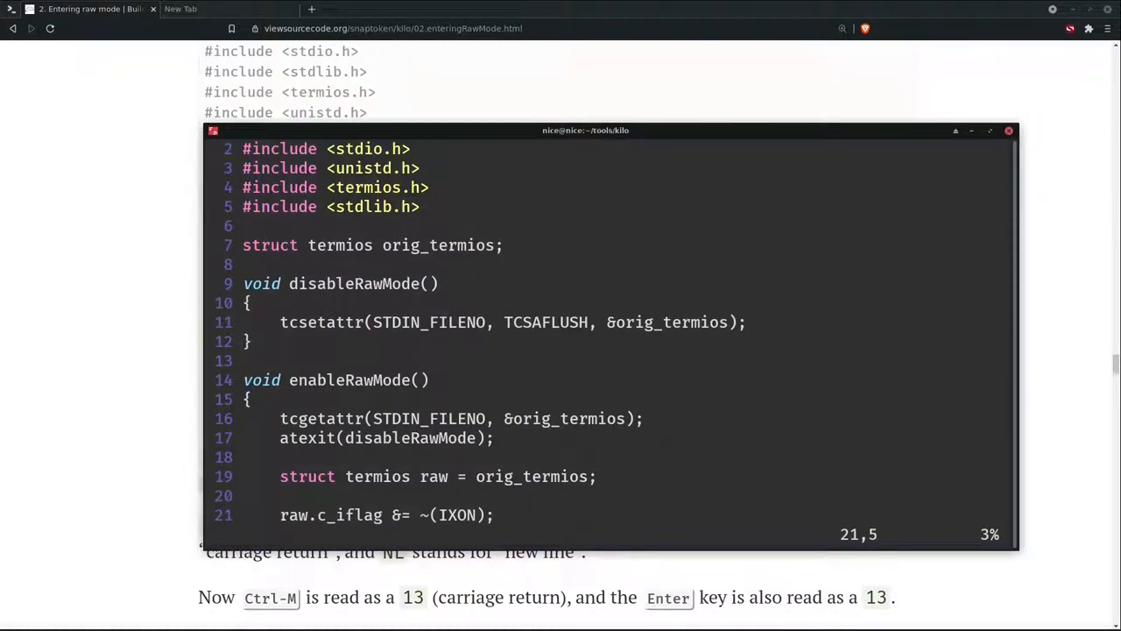
pyautogui.press('i')
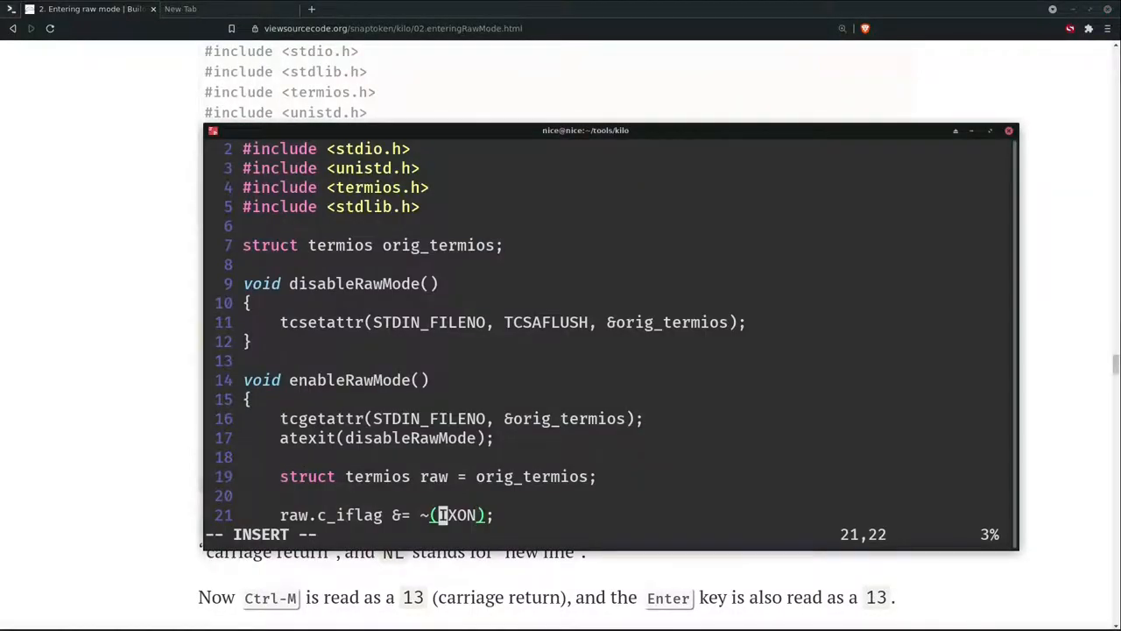
pyautogui.write('|')
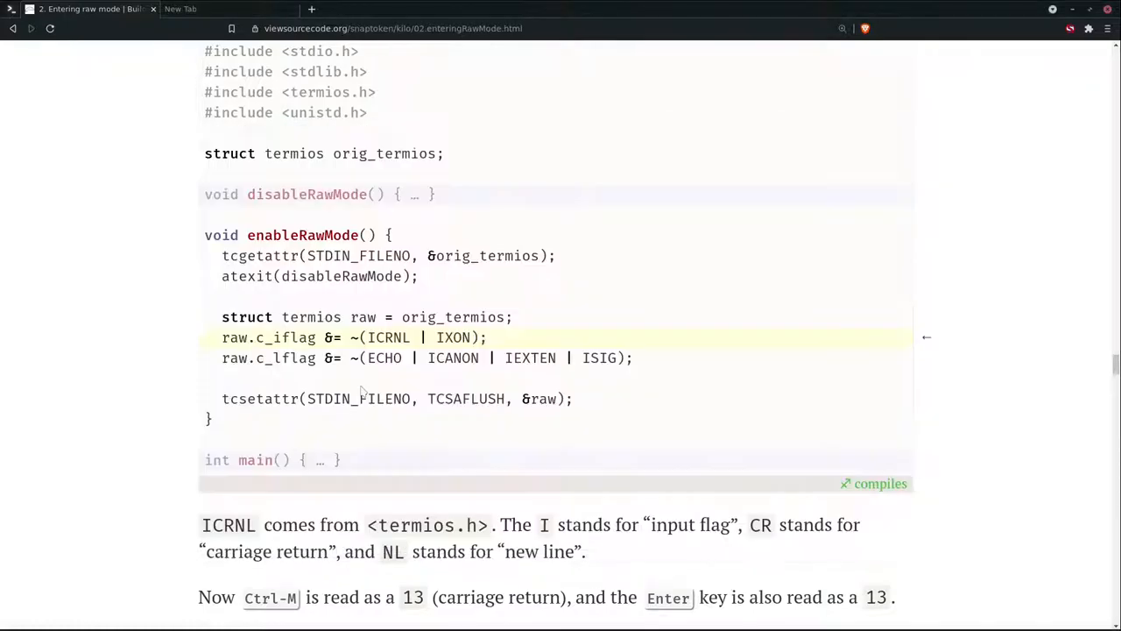
# Scroll past the Step 12 listing to the Turn off all output processing section
pyautogui.scroll(-3)
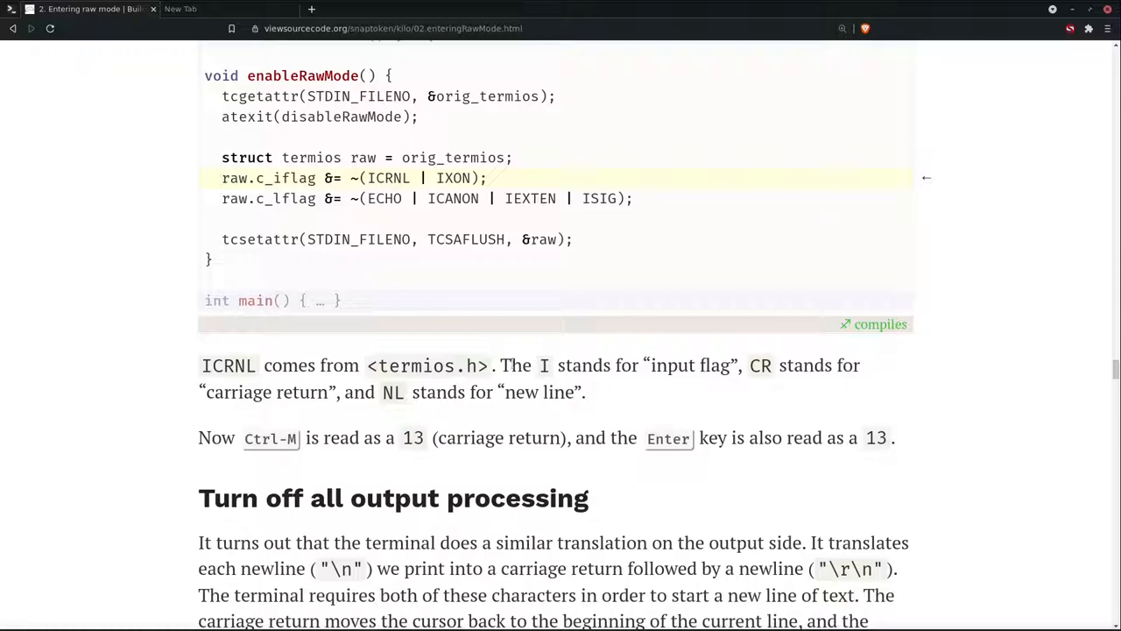
pyautogui.moveTo(447, 438)
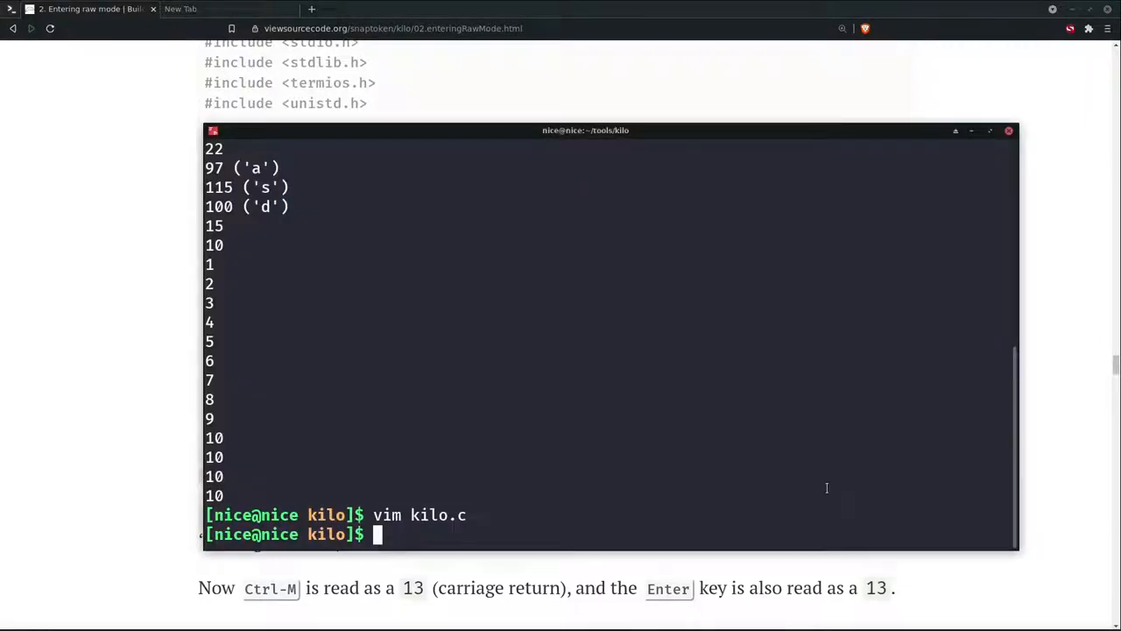
# Rebuild kilo with make, then highlight the ICRNL carriage-return translation description in the notes
pyautogui.write('make kilo')
pyautogui.write('./kilo')
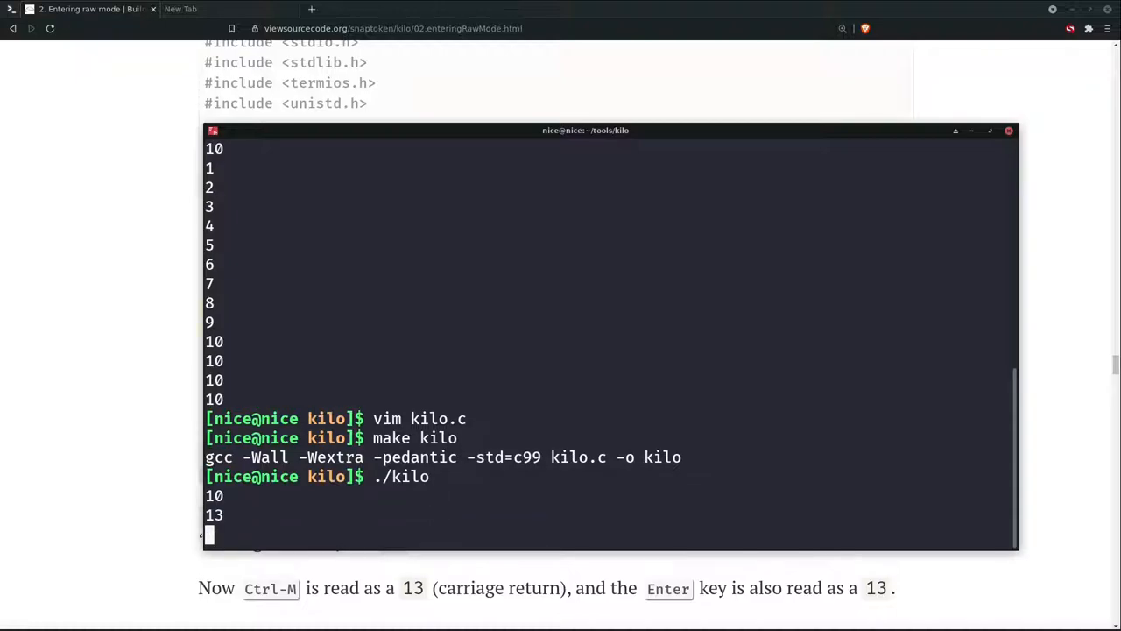
pyautogui.press('Return')
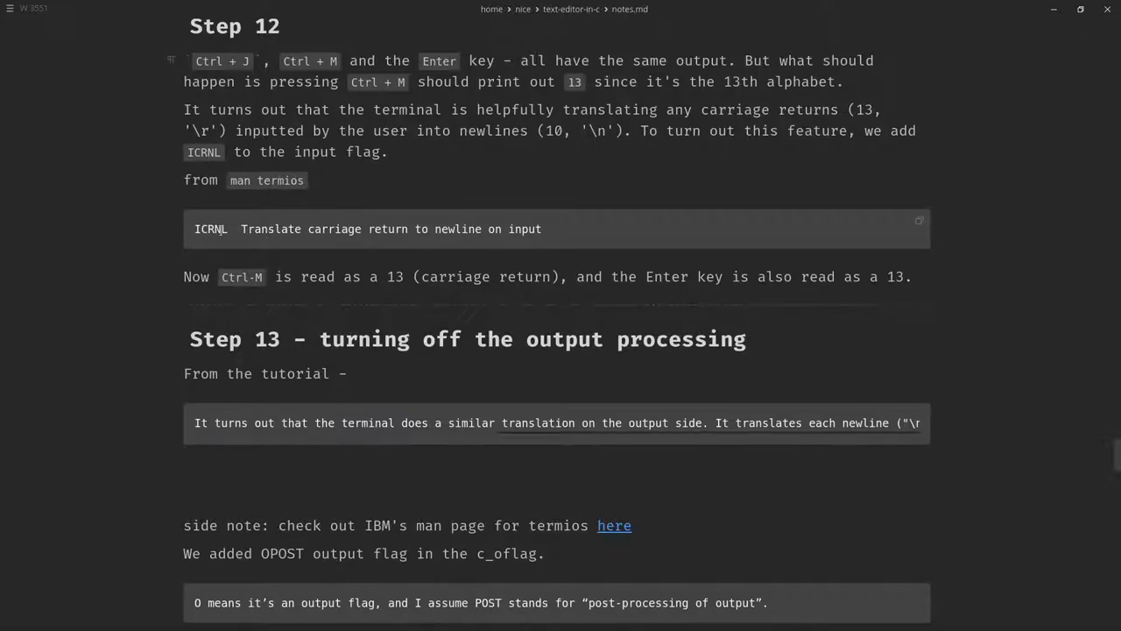
pyautogui.moveTo(239, 229); pyautogui.dragTo(365, 229)
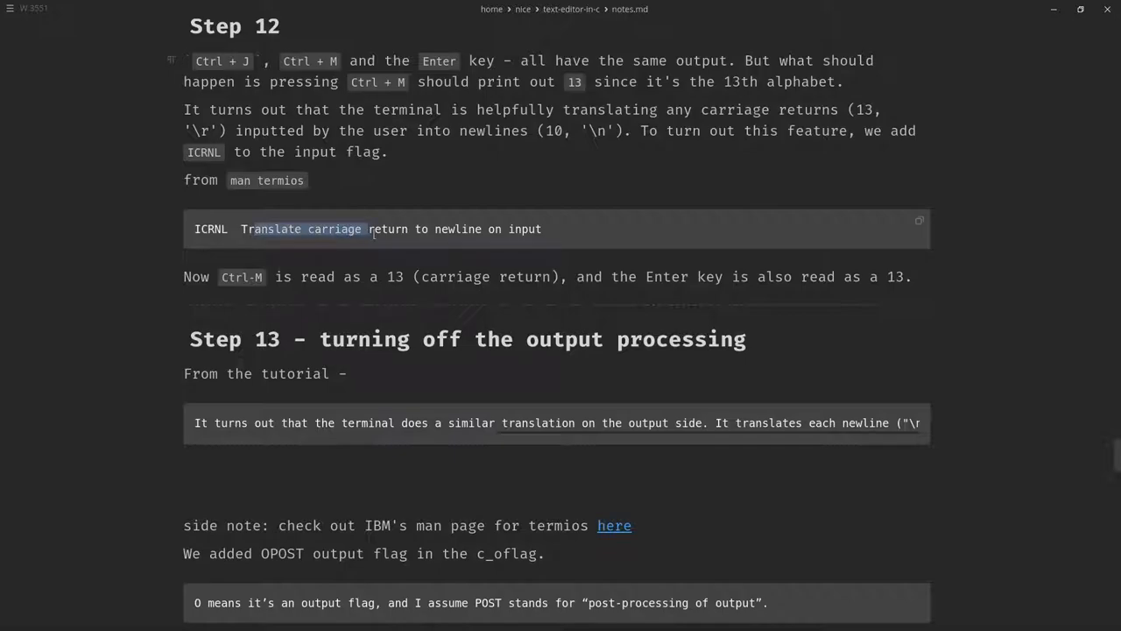